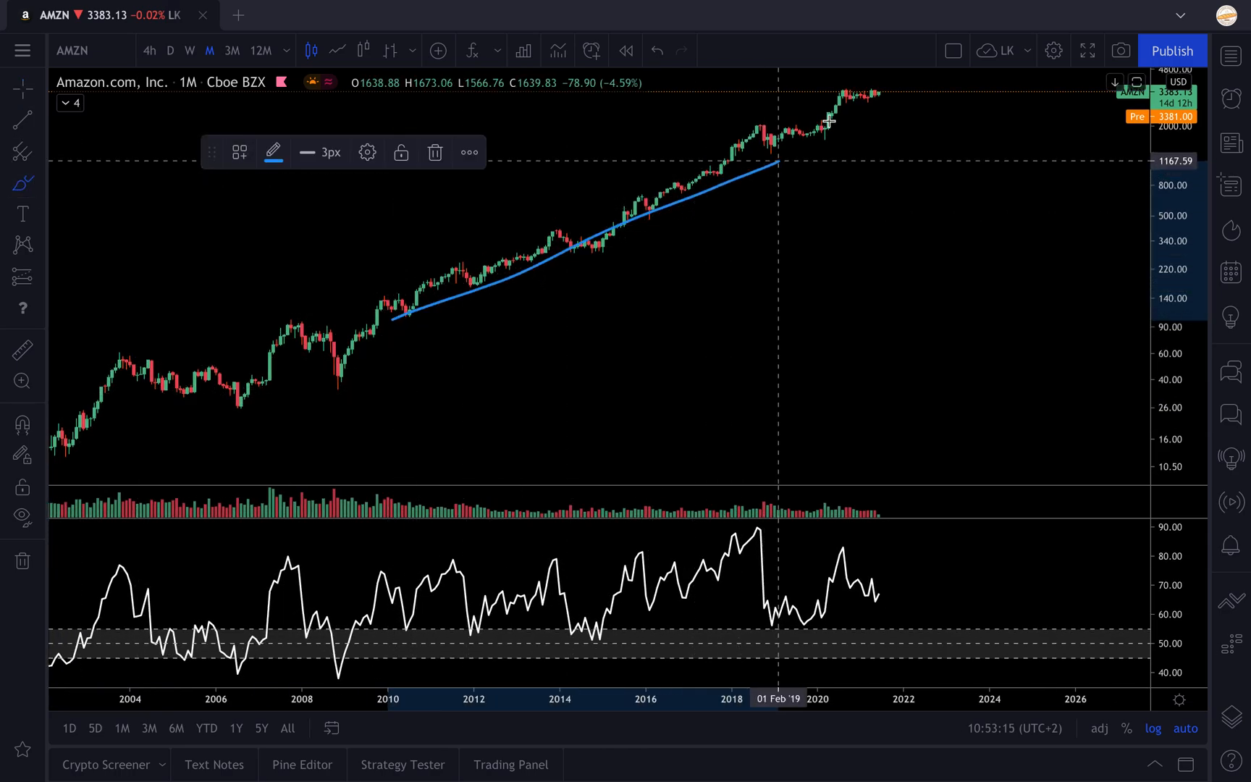
Step: Undo the sketched trend line on the AMZN chart and bring up the watchlist
{"action": "left_click_drag", "start_coordinate": [777, 164], "coordinate": [865, 102]}
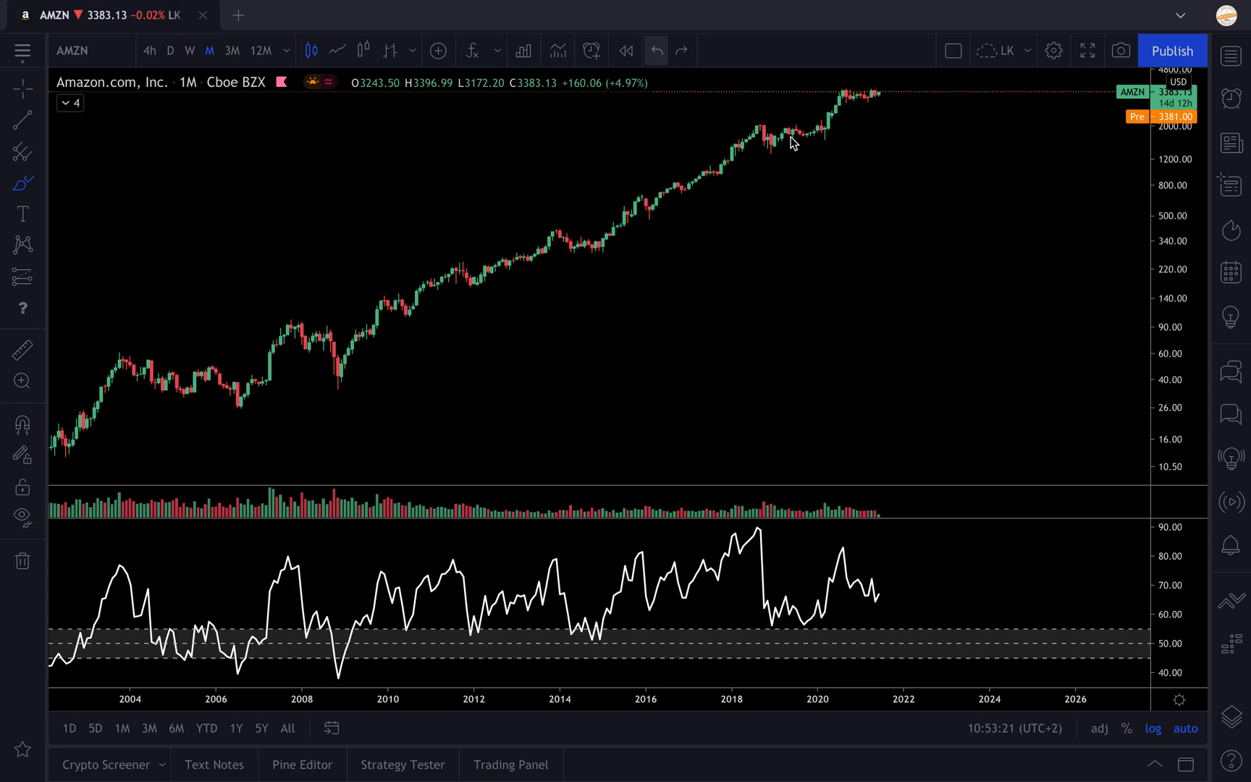
{"action": "left_click", "coordinate": [1230, 54]}
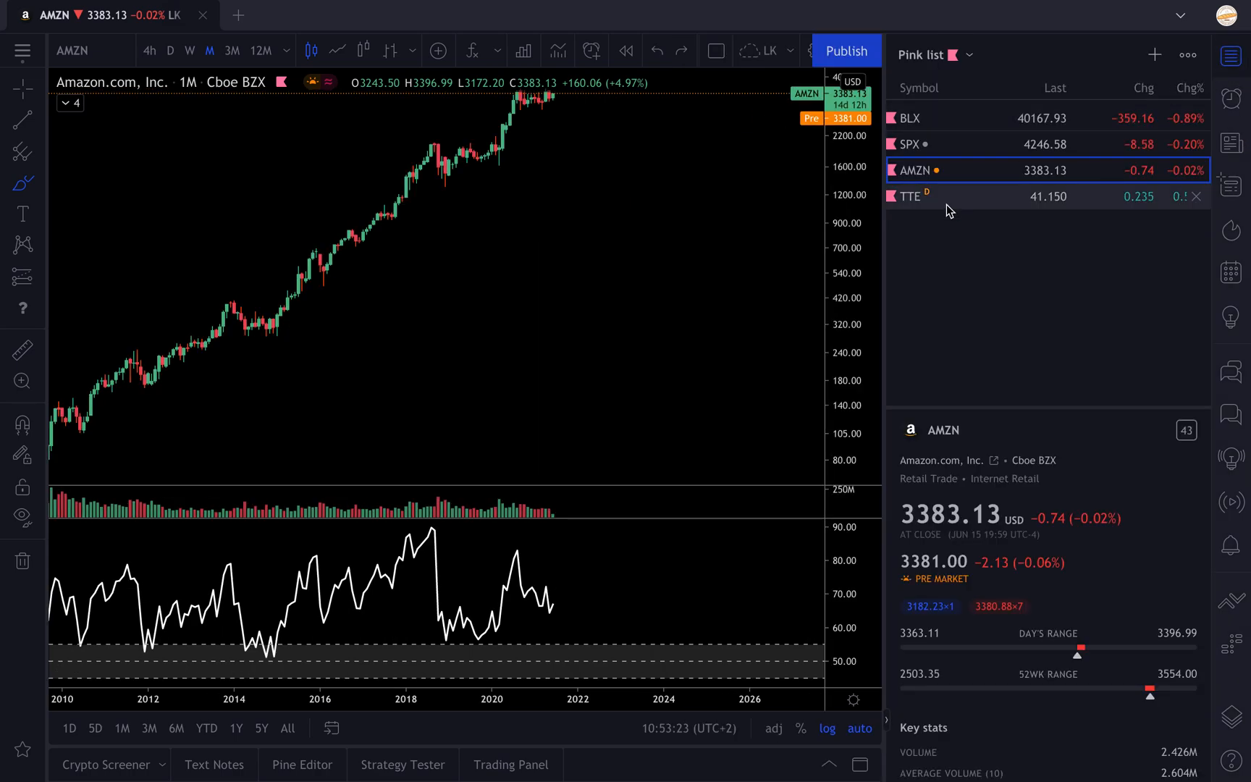
Step: Switch the chart to TTE, circle the 2009–2019 sideways range, then undo the annotation
{"action": "left_click", "coordinate": [906, 196]}
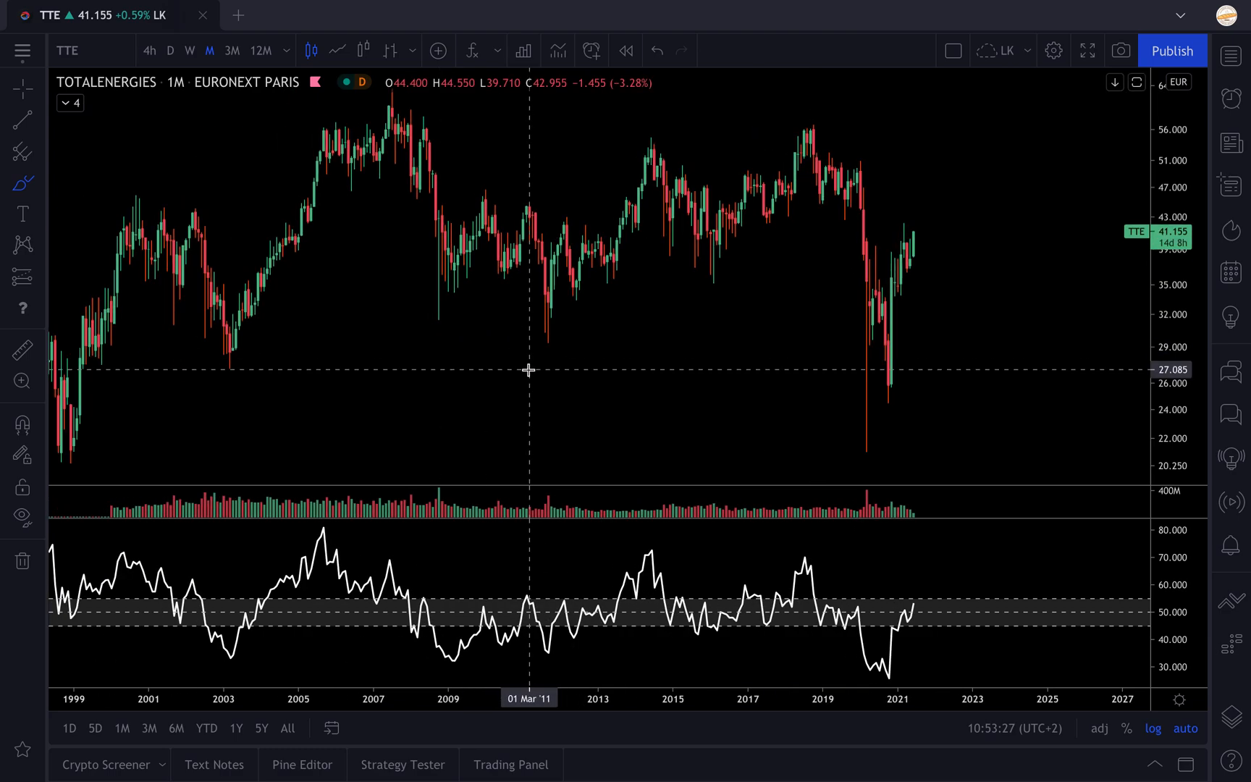
{"action": "mouse_move", "coordinate": [438, 340]}
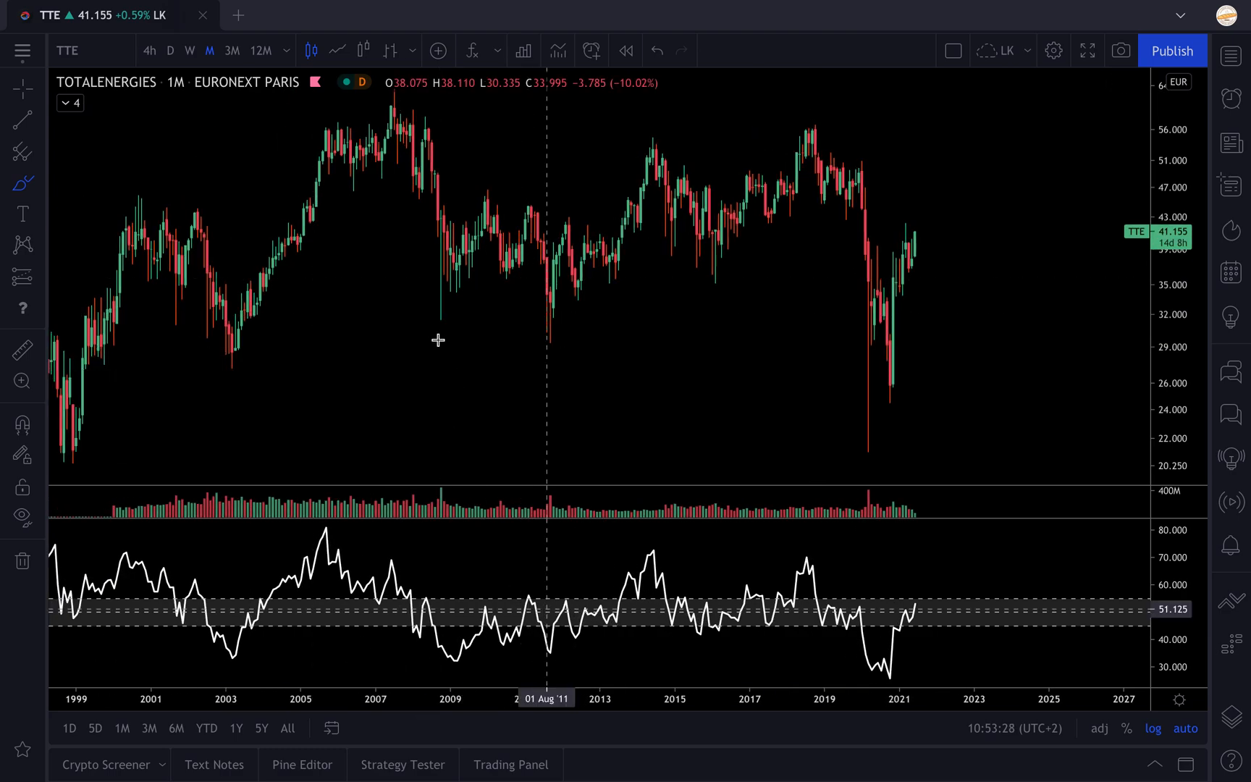
{"action": "left_click_drag", "start_coordinate": [446, 336], "coordinate": [898, 190]}
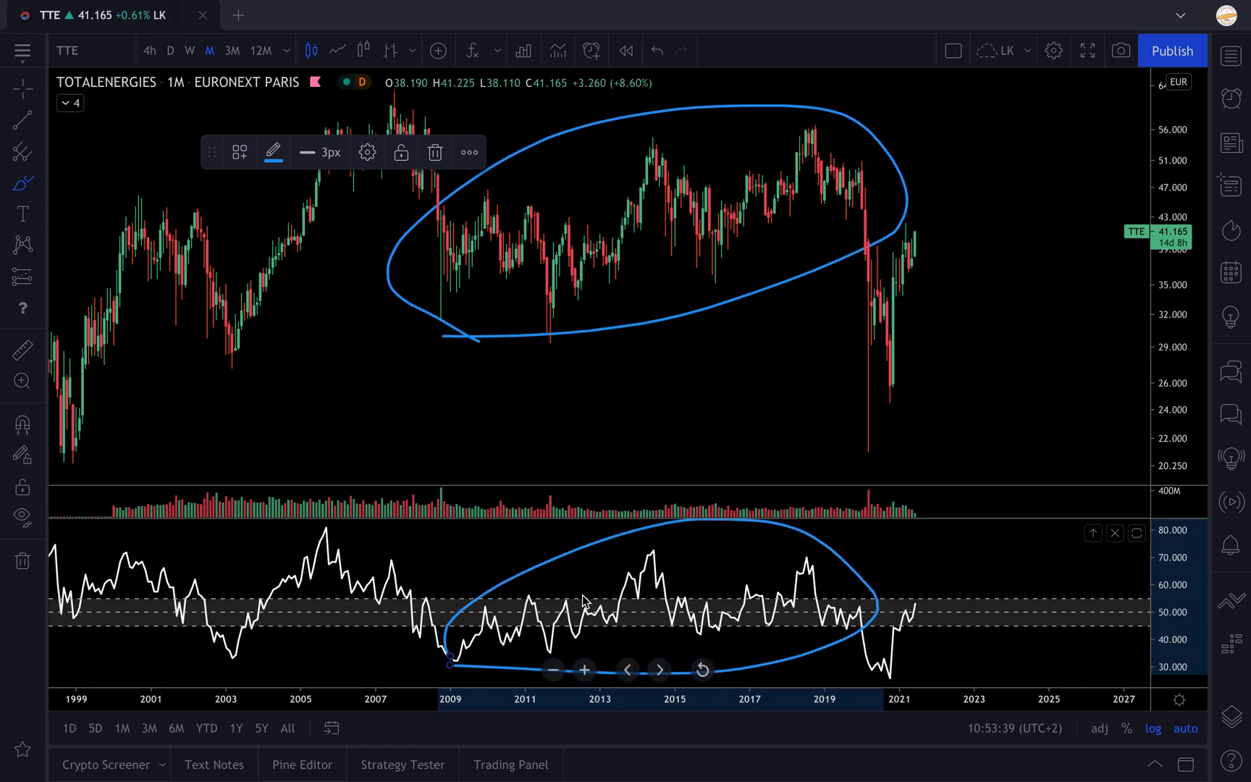
{"action": "mouse_move", "coordinate": [713, 116]}
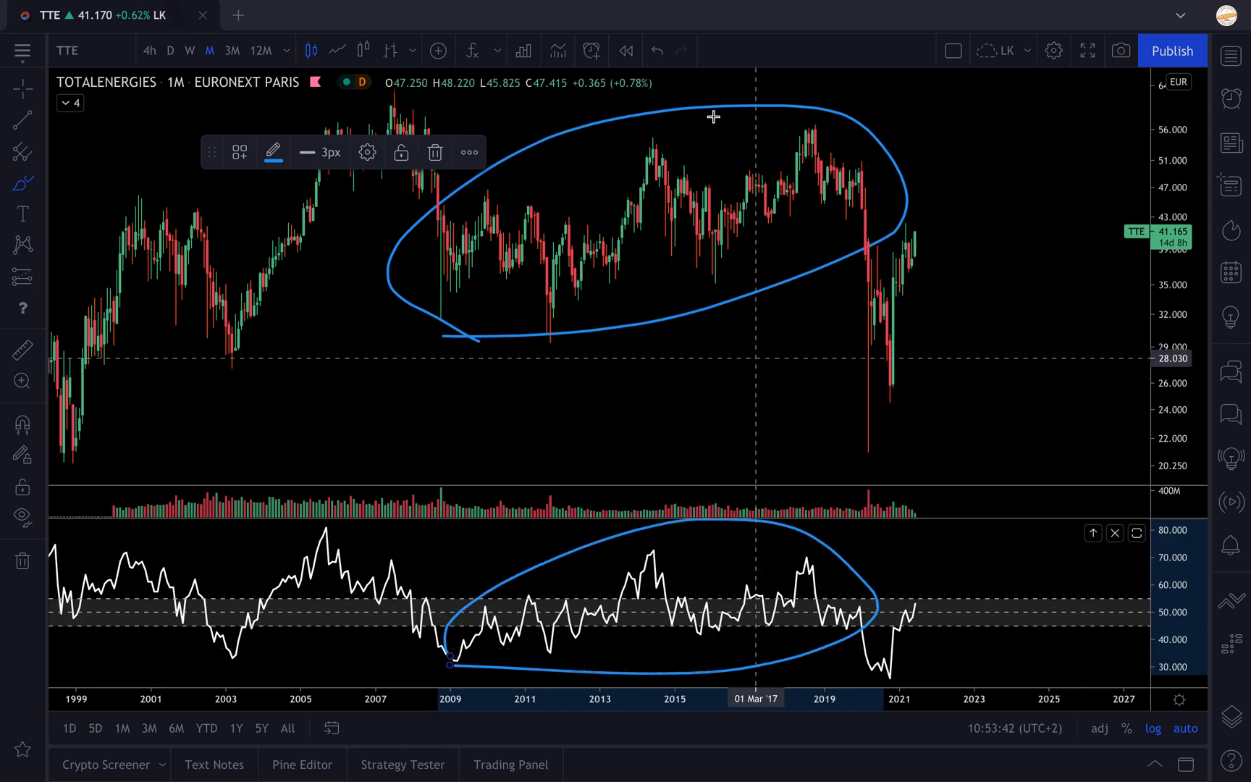
{"action": "left_click", "coordinate": [656, 50]}
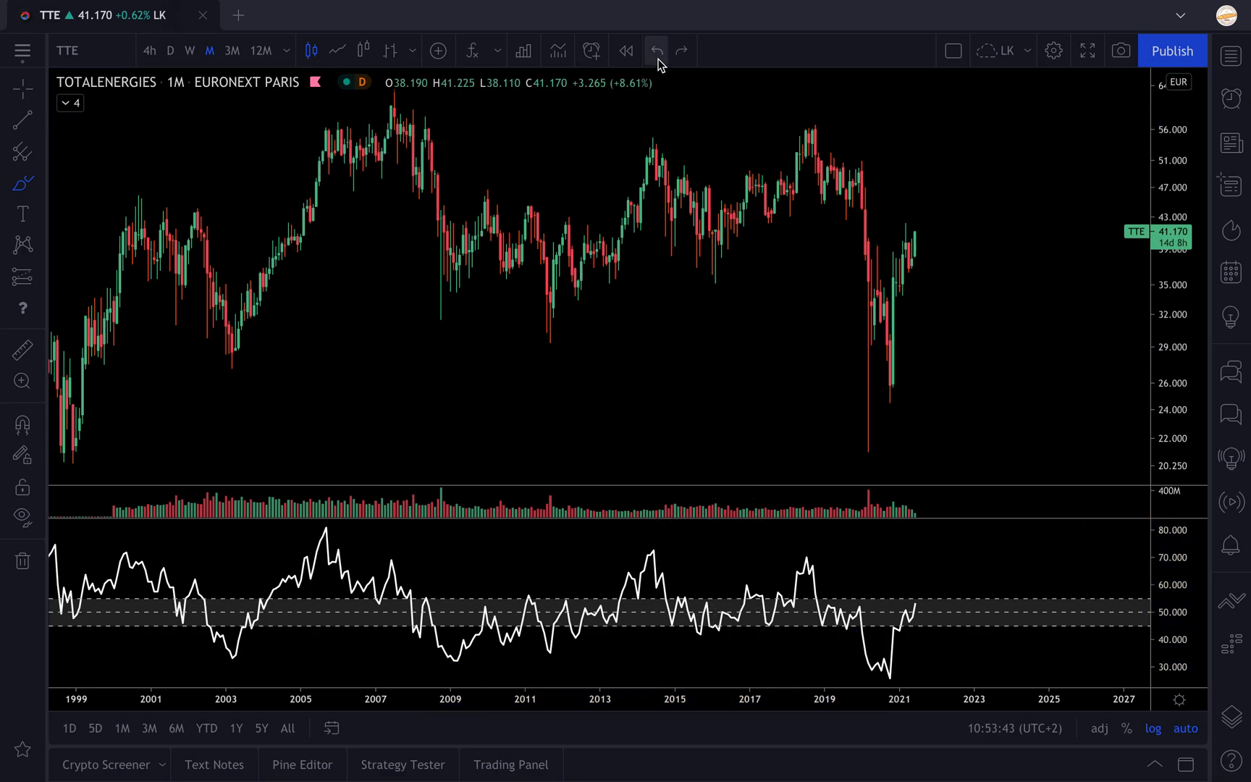
{"action": "mouse_move", "coordinate": [675, 302]}
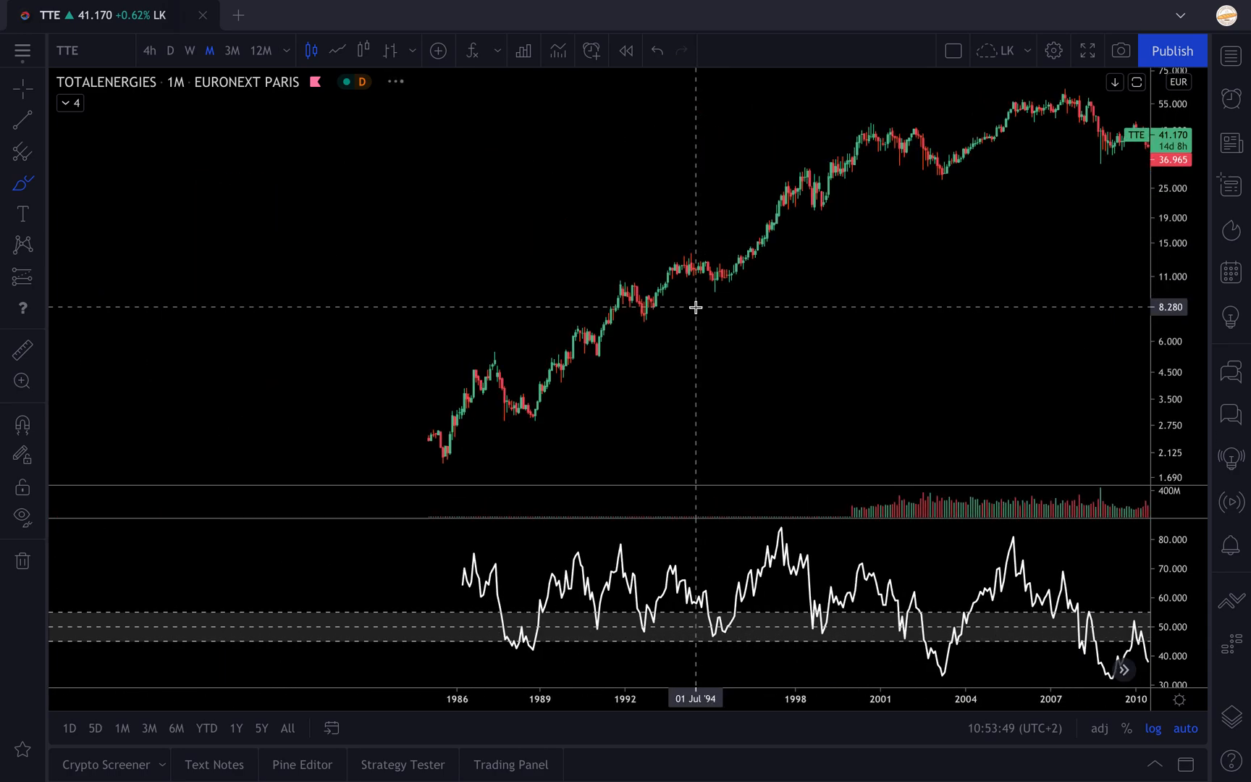
{"action": "left_click_drag", "start_coordinate": [537, 409], "coordinate": [908, 131]}
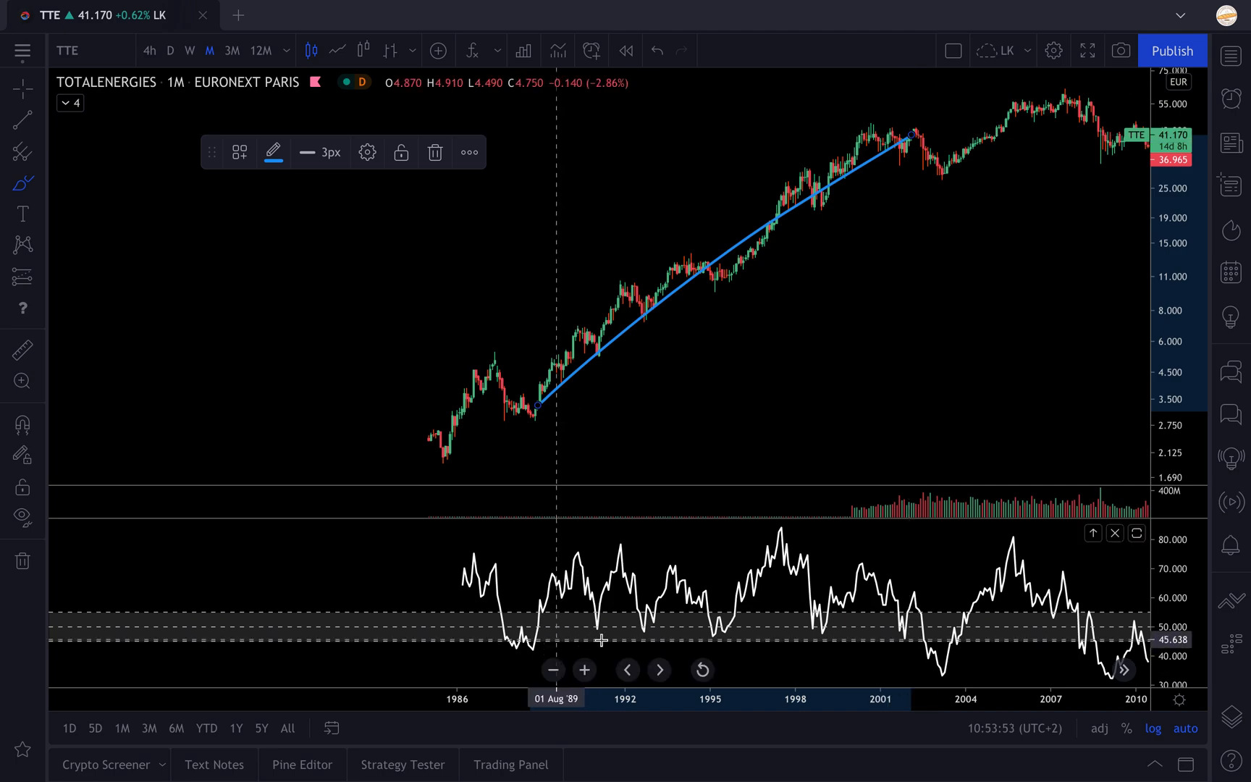
{"action": "mouse_move", "coordinate": [652, 61]}
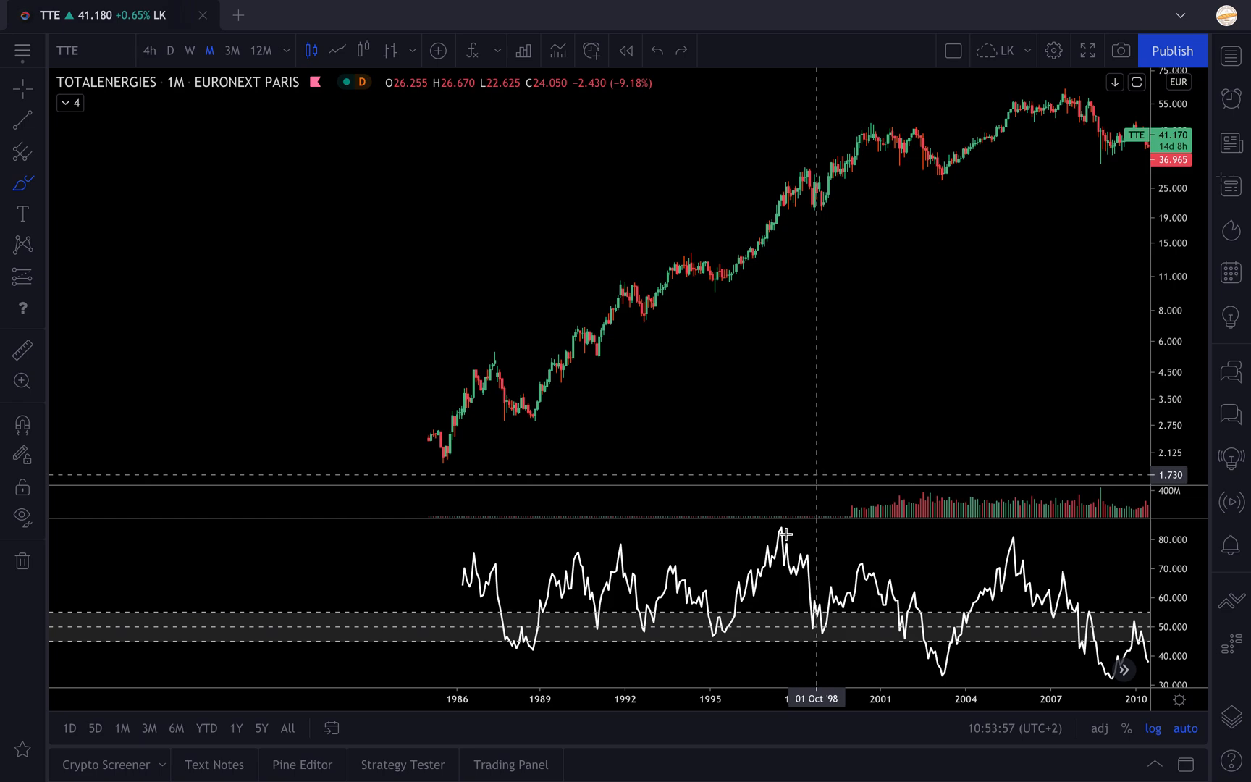
{"action": "mouse_move", "coordinate": [764, 557]}
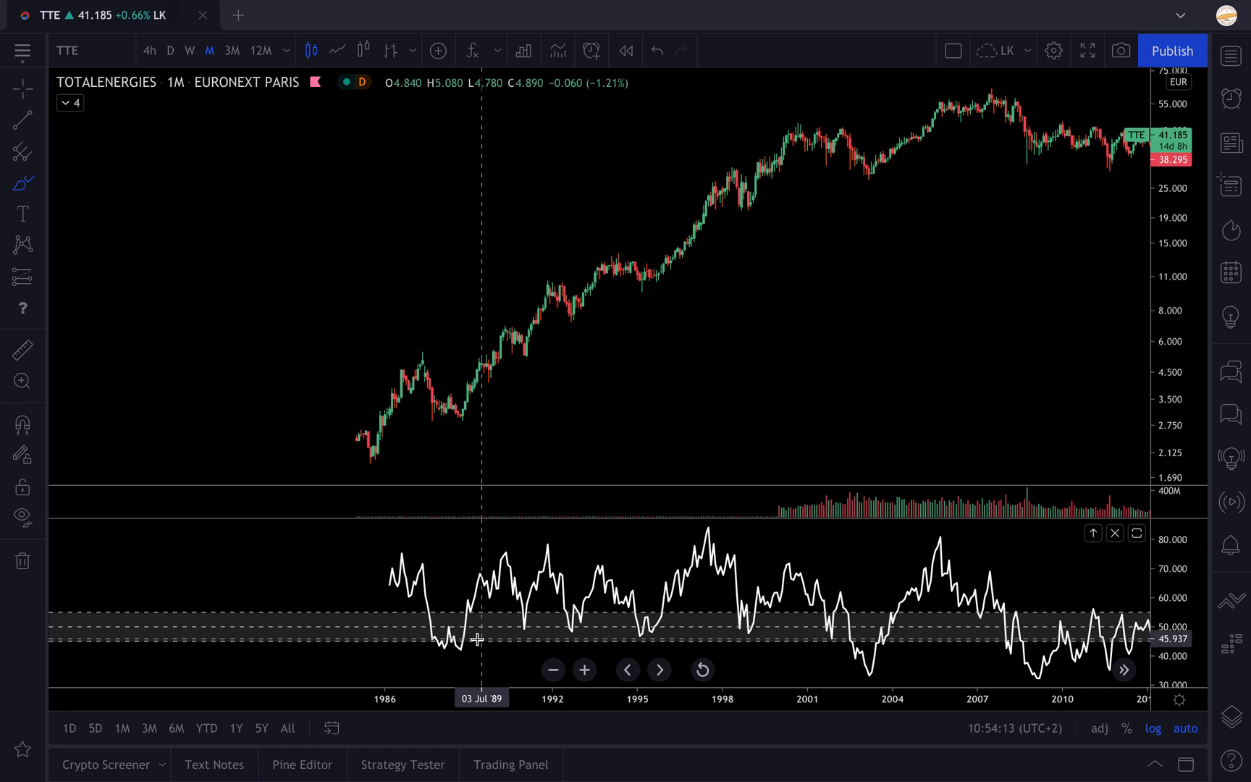
{"action": "left_click", "coordinate": [478, 639]}
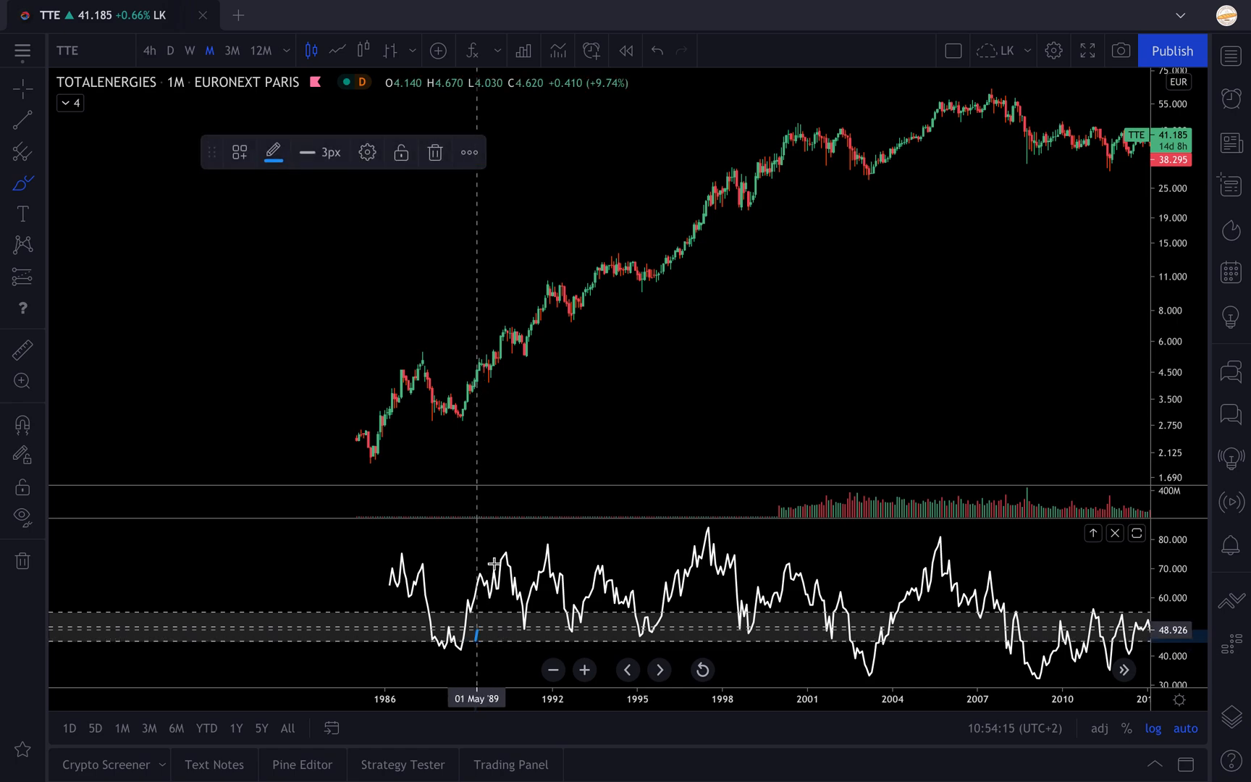
{"action": "left_click_drag", "start_coordinate": [475, 641], "coordinate": [494, 559]}
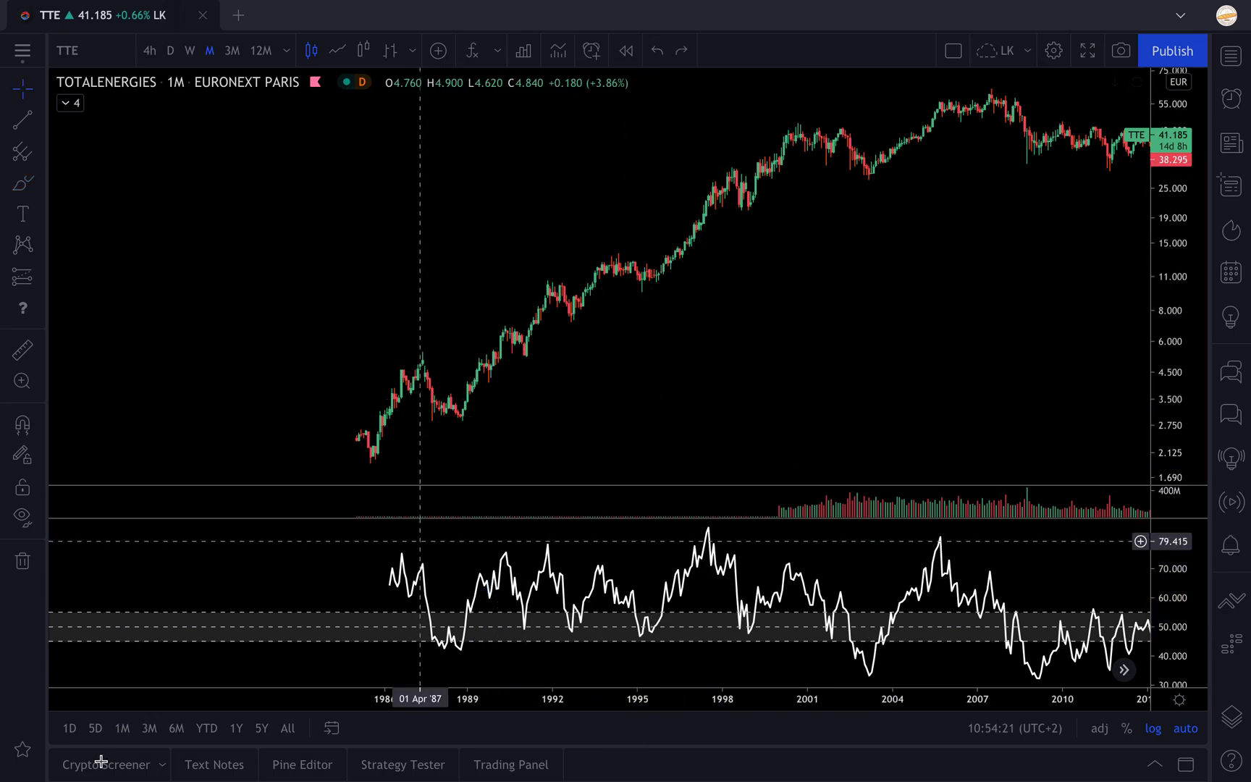
{"action": "mouse_move", "coordinate": [647, 407]}
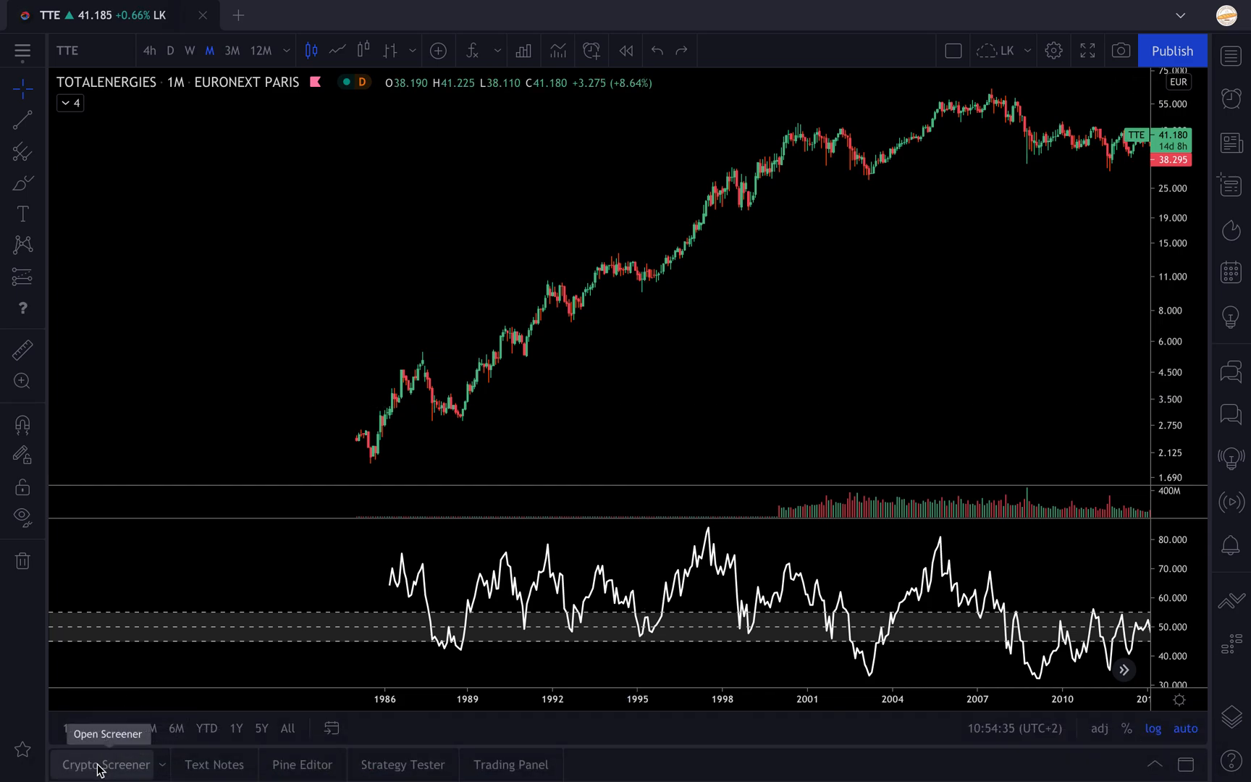
{"action": "mouse_move", "coordinate": [116, 546]}
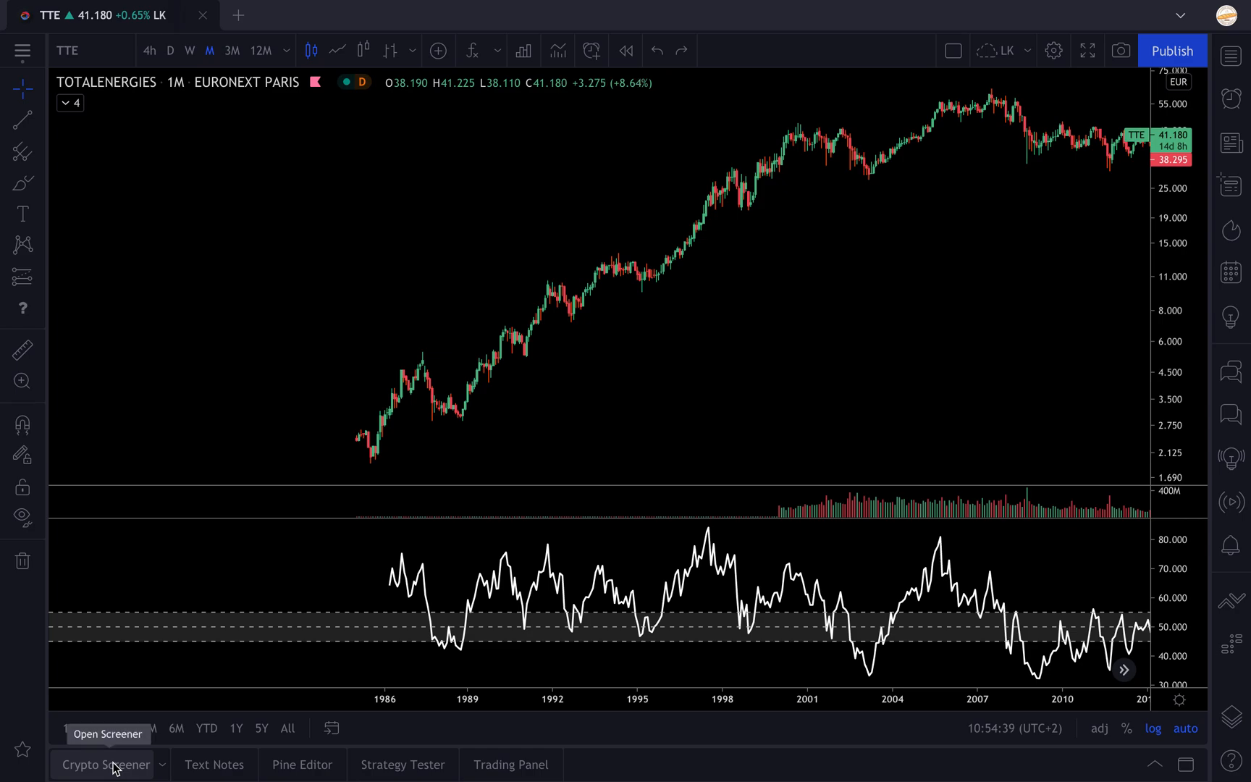
Step: Expand the Crypto Screener listing all 8,399 crypto pairs beneath the chart
{"action": "left_click", "coordinate": [101, 764]}
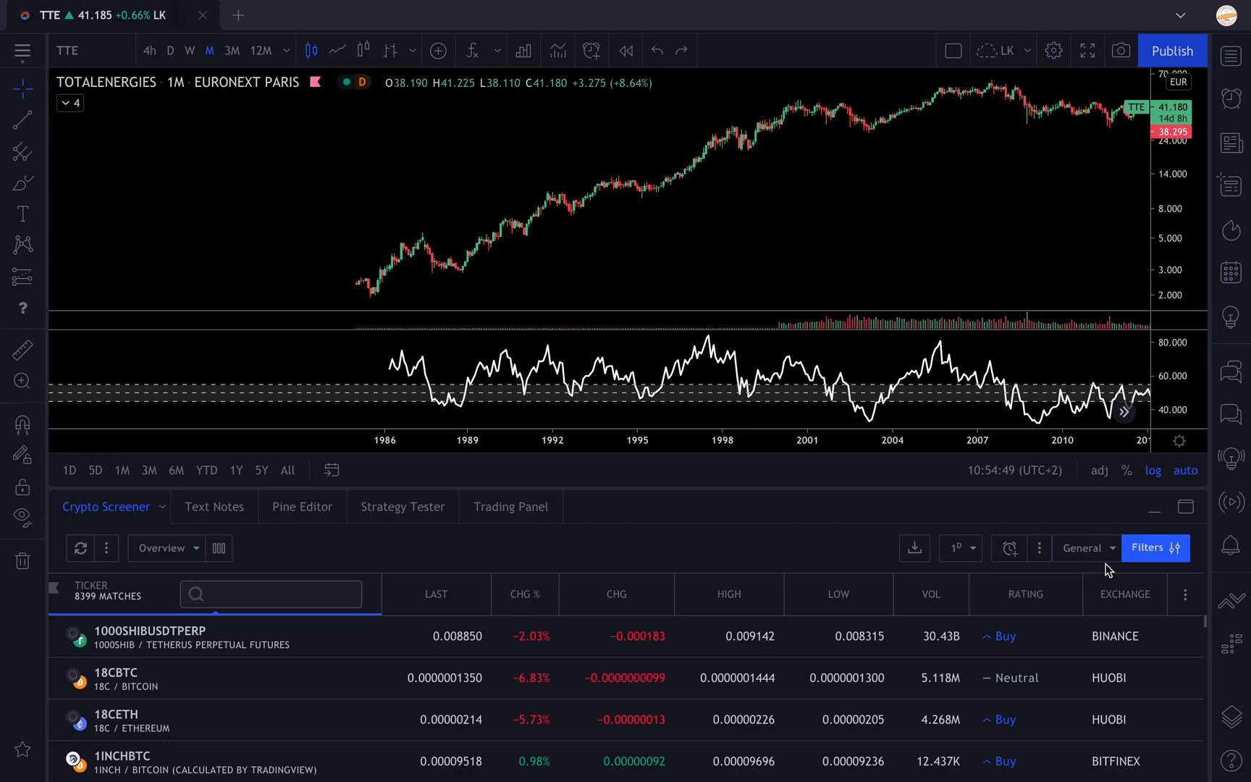
{"action": "mouse_move", "coordinate": [1155, 548]}
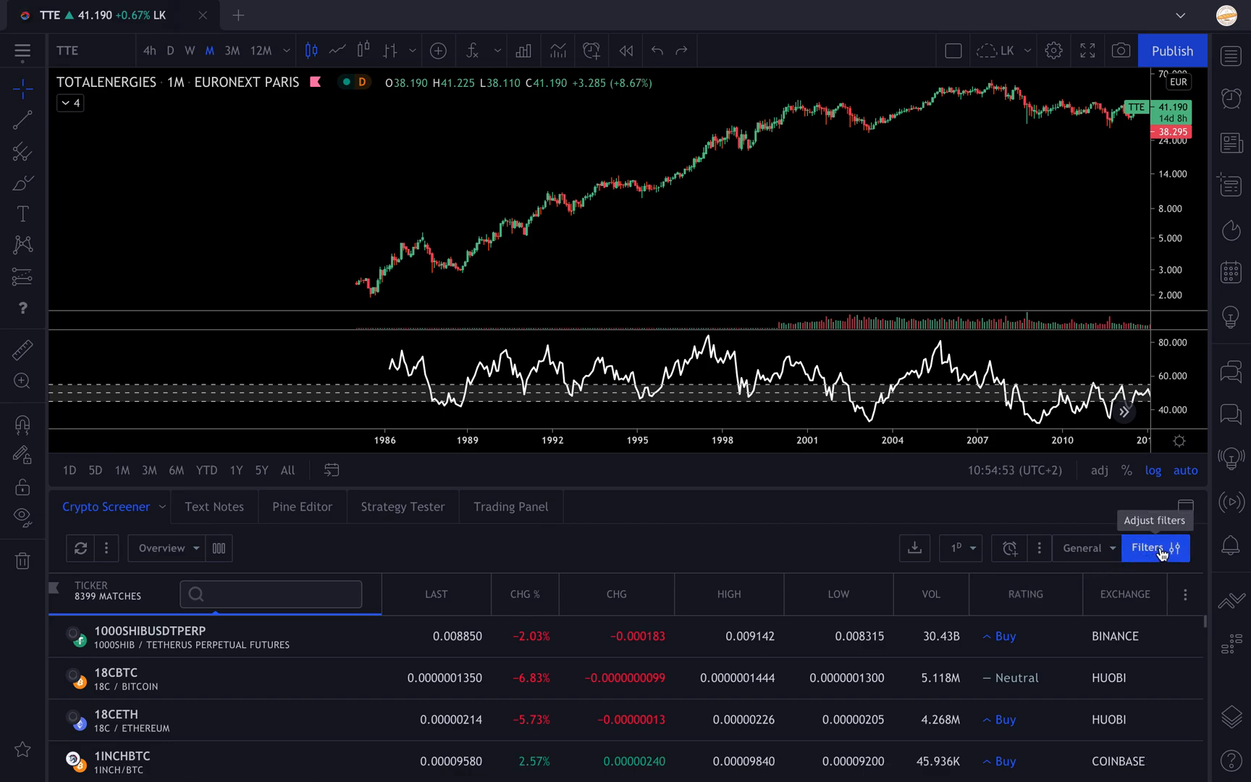
Step: Search the screener filters for 'rsi' and show the comparison choices for RSI (14)
{"action": "left_click", "coordinate": [1155, 548]}
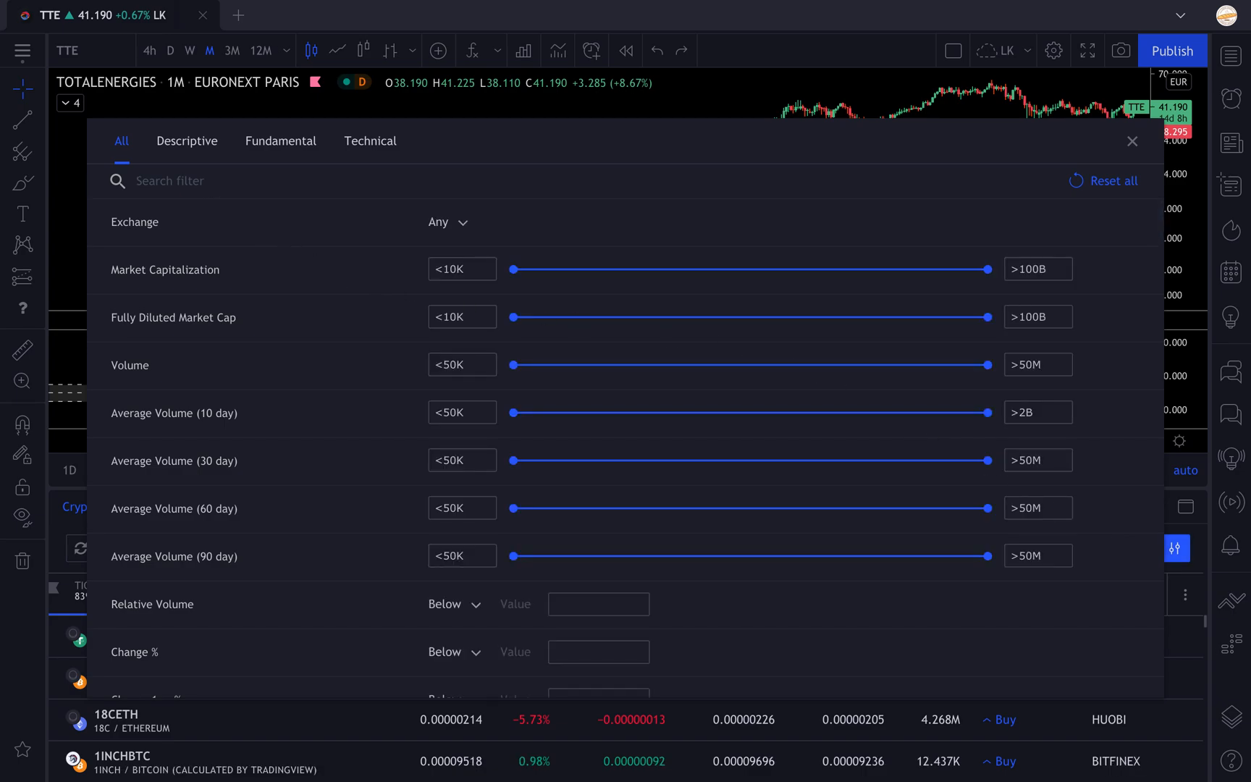
{"action": "type", "text": "rsi"}
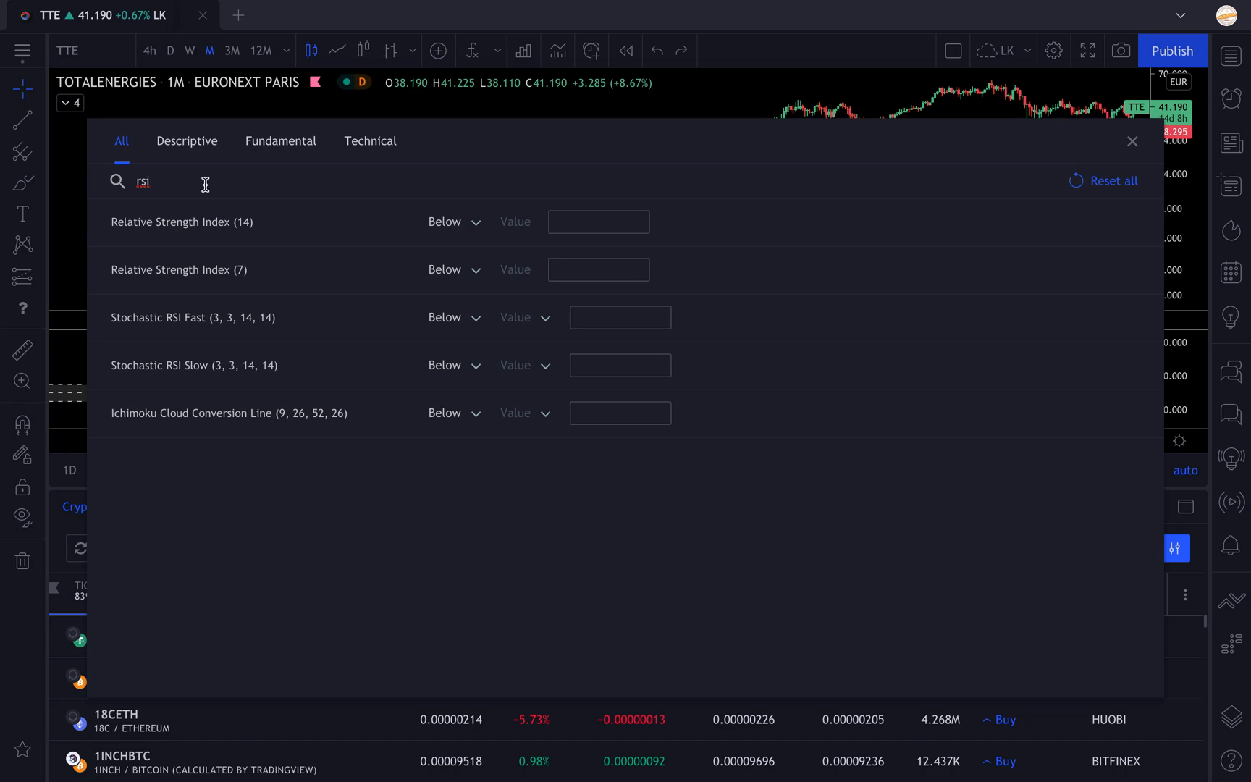
{"action": "mouse_move", "coordinate": [245, 232]}
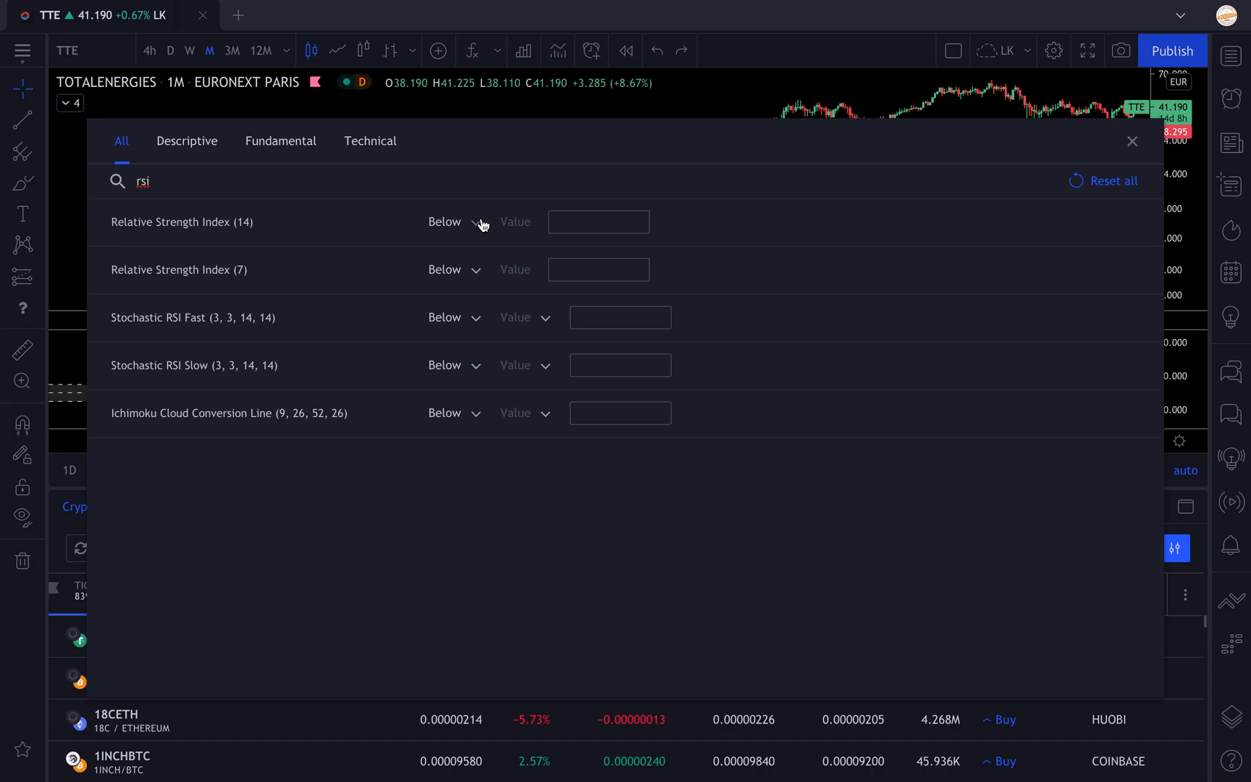
{"action": "mouse_move", "coordinate": [541, 261]}
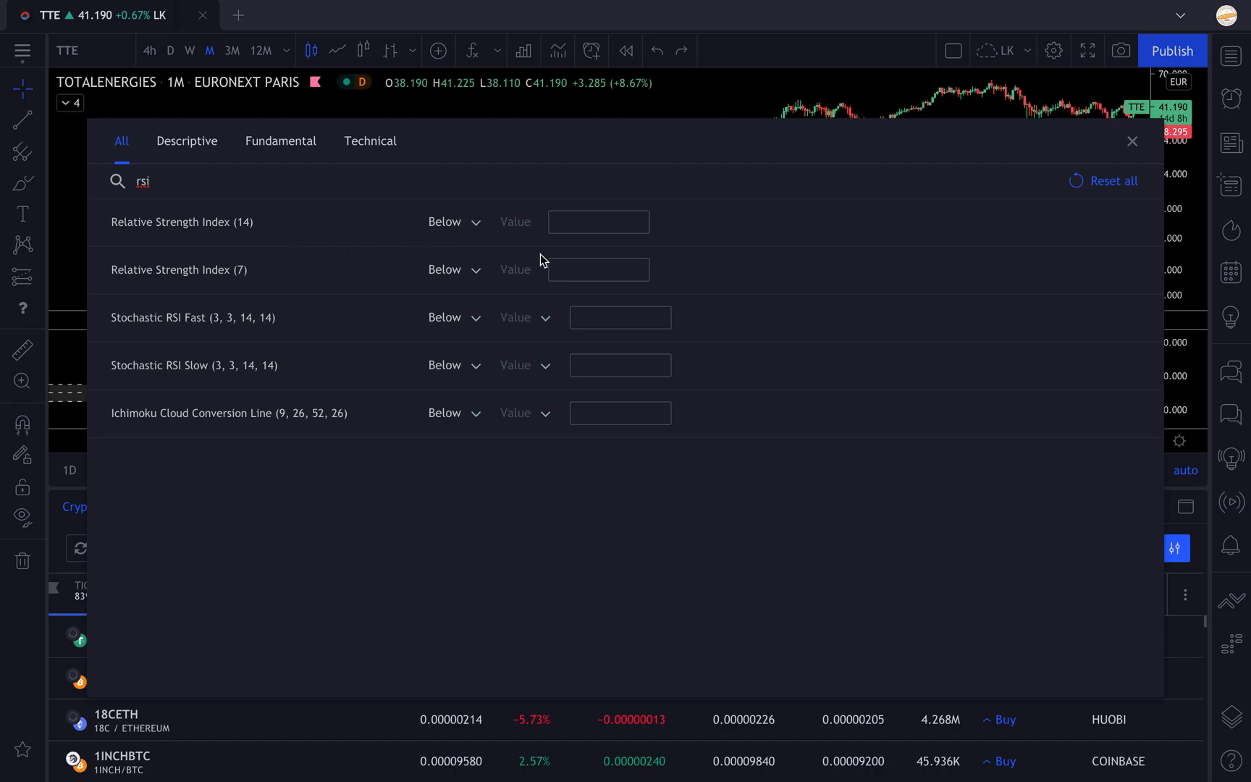
{"action": "mouse_move", "coordinate": [480, 229]}
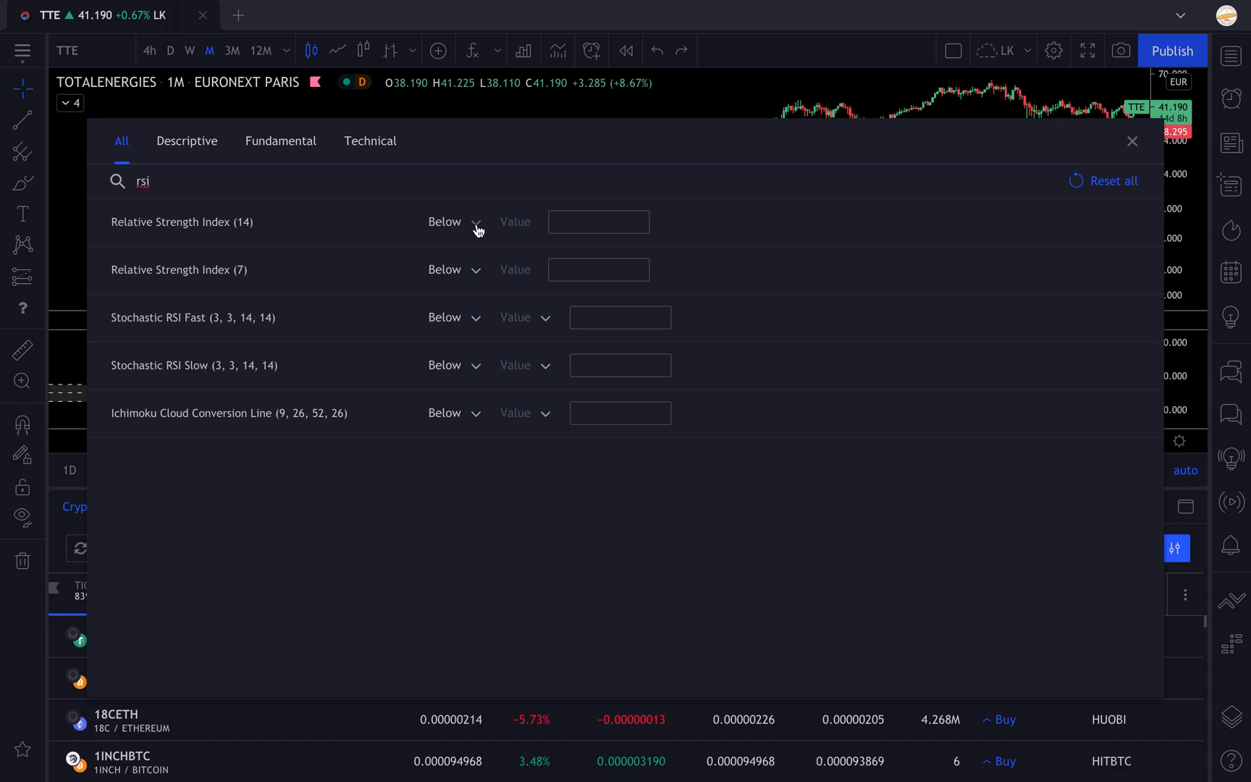
{"action": "left_click", "coordinate": [453, 221]}
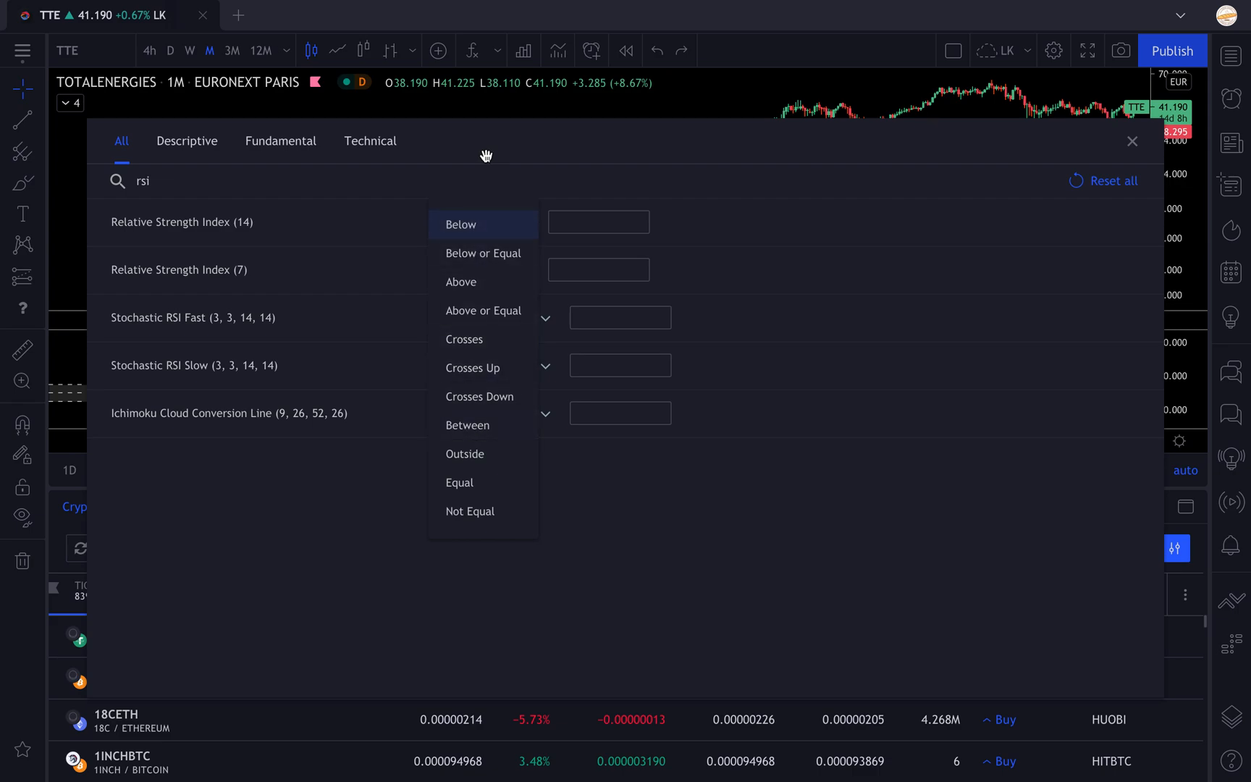
Step: Choose the Between comparison for the Relative Strength Index (14) filter
{"action": "left_click", "coordinate": [460, 225]}
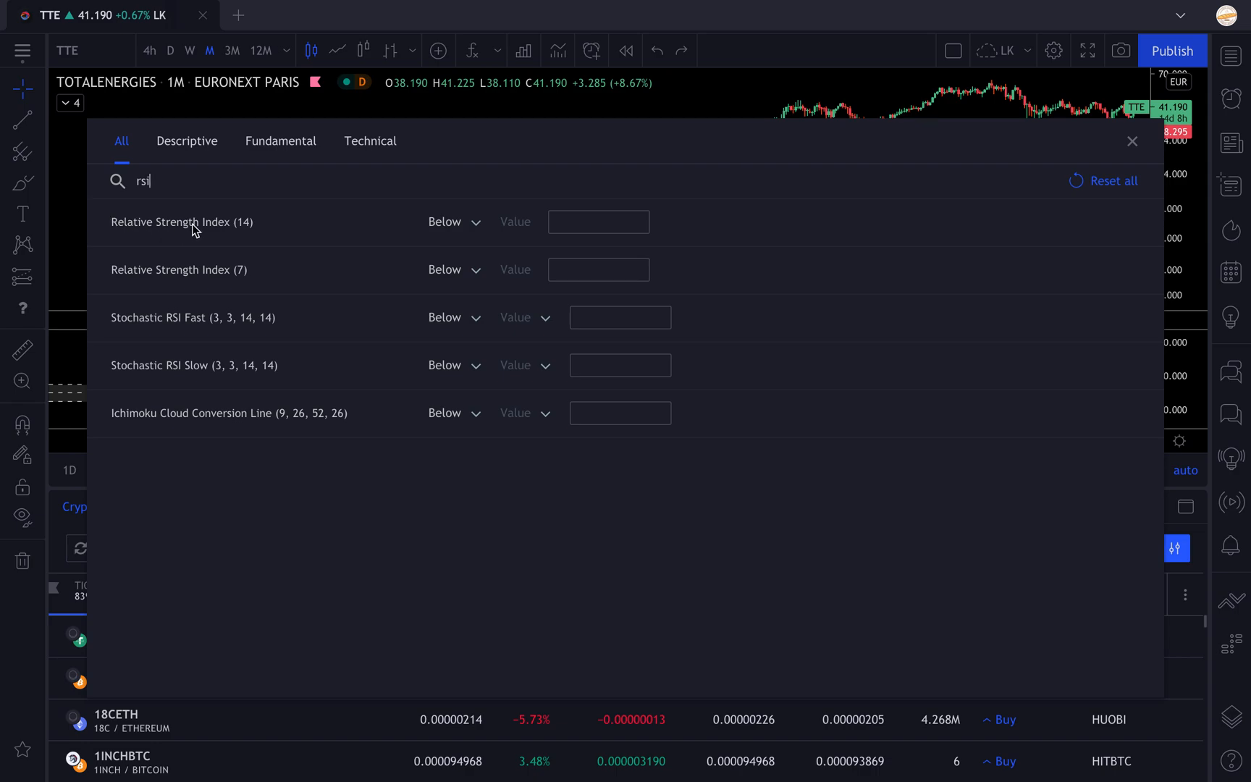
{"action": "mouse_move", "coordinate": [264, 233]}
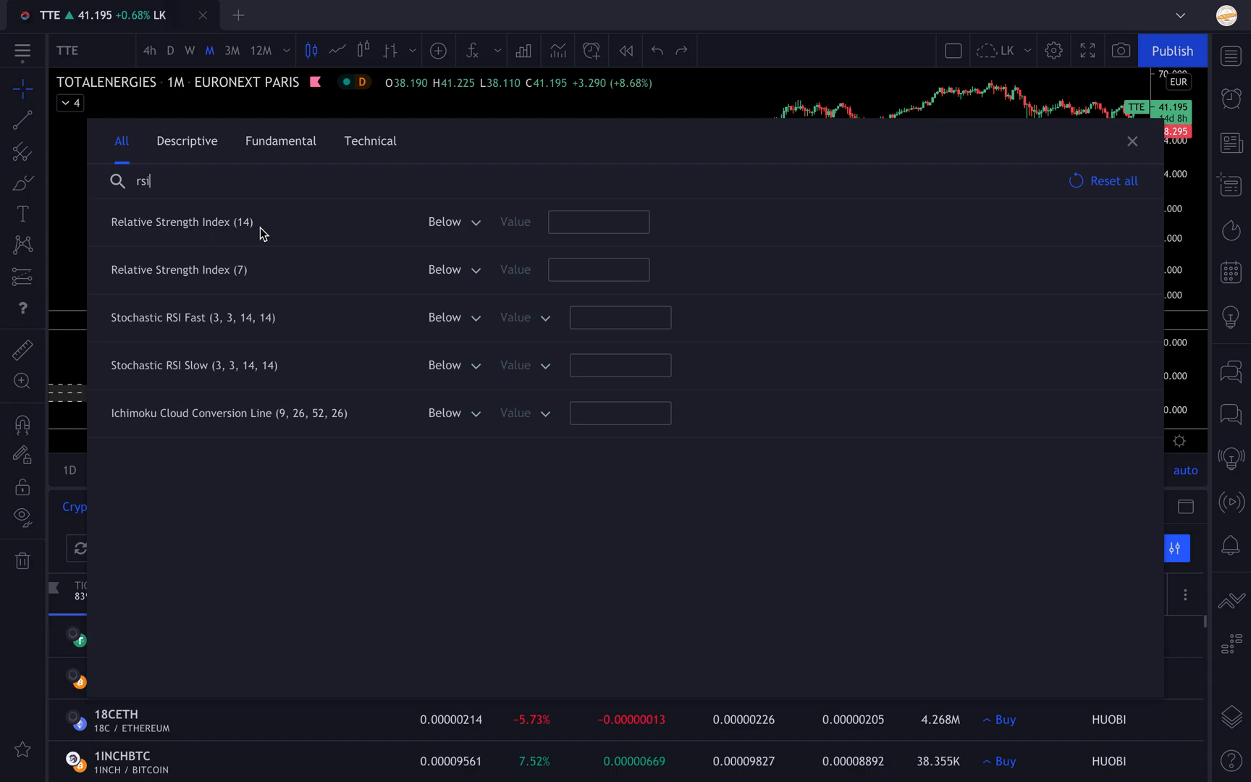
{"action": "left_click", "coordinate": [454, 221]}
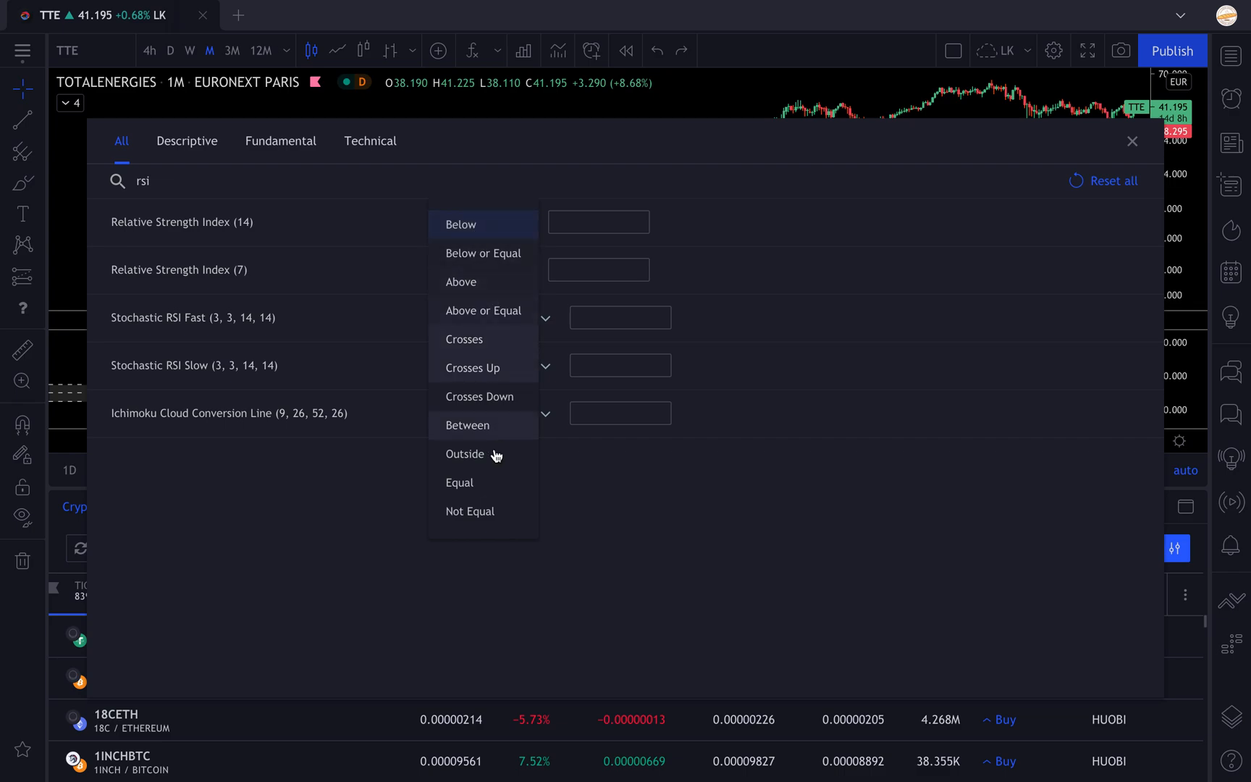
{"action": "mouse_move", "coordinate": [501, 512]}
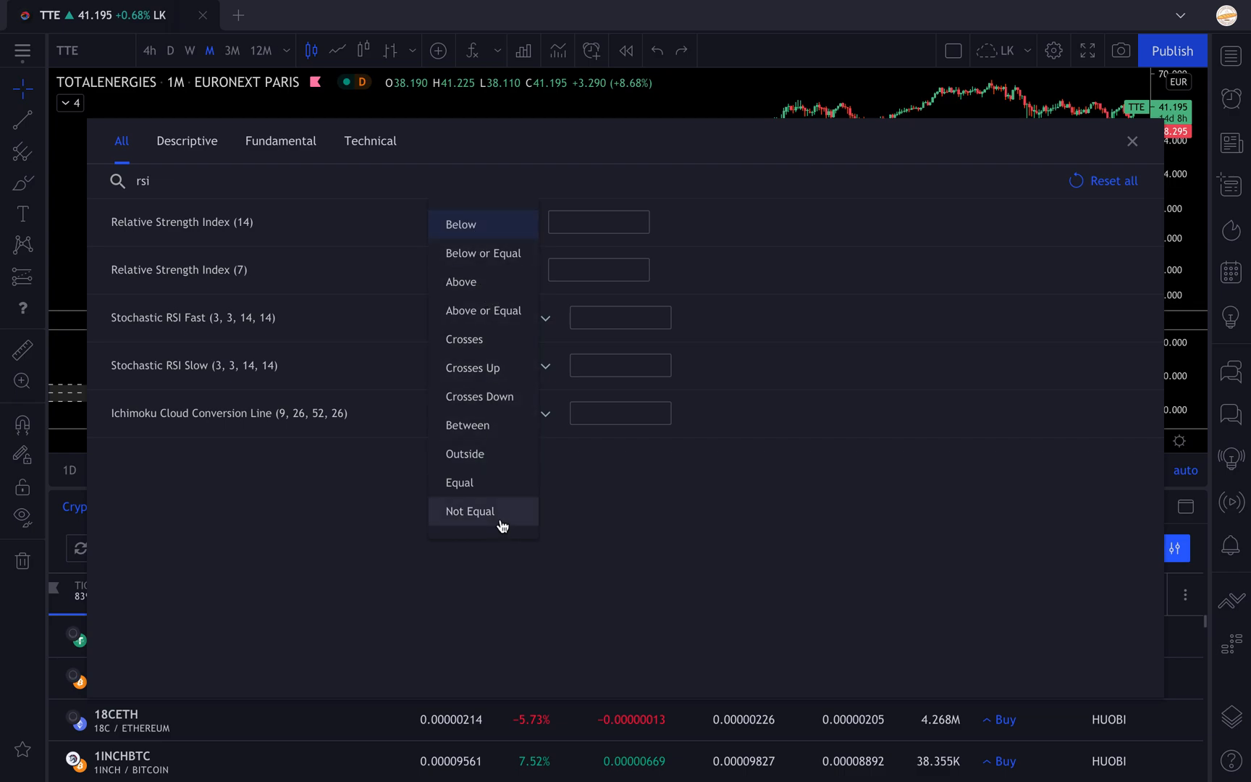
{"action": "mouse_move", "coordinate": [479, 424]}
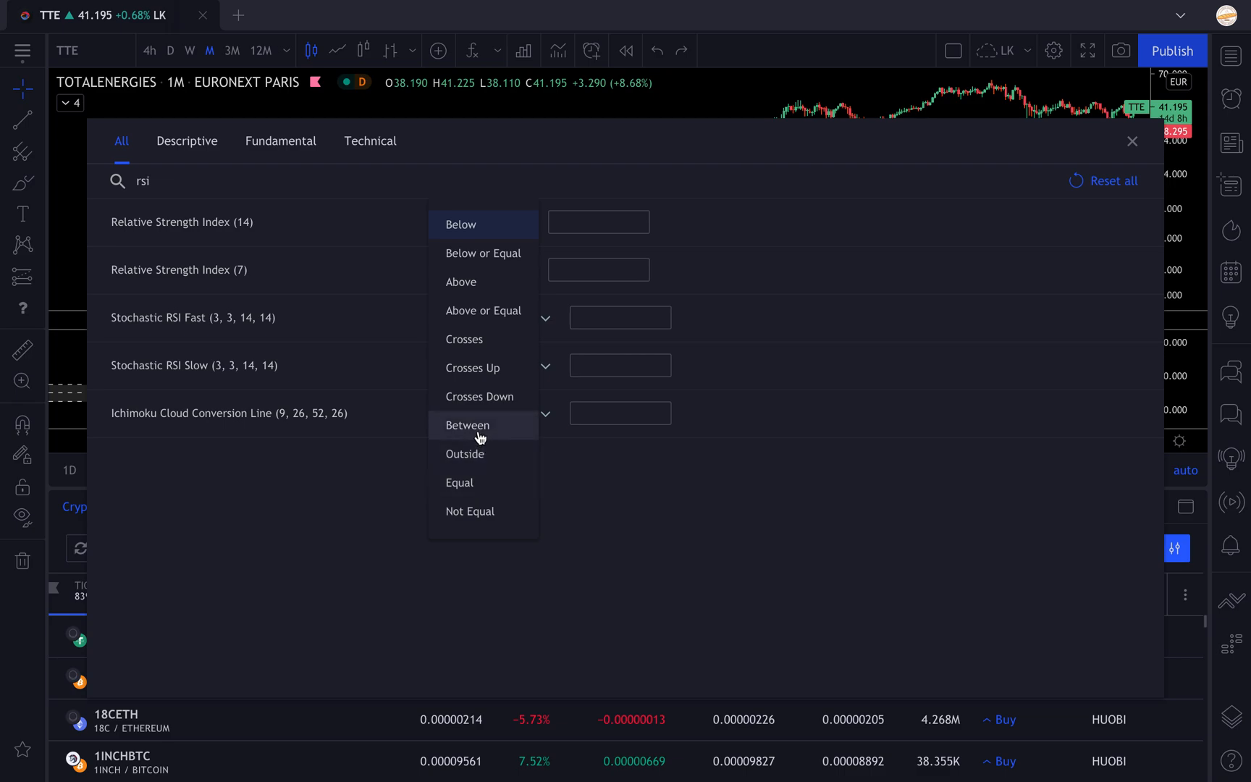
{"action": "left_click", "coordinate": [467, 424]}
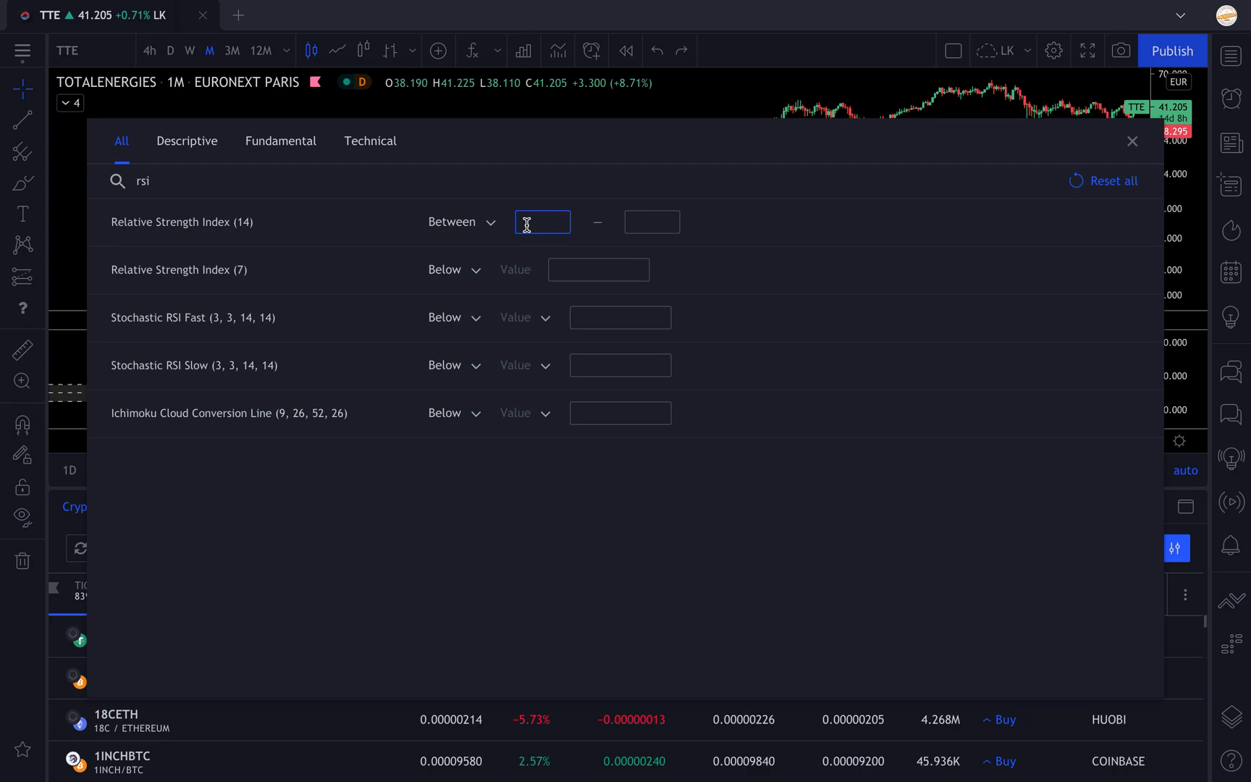
Step: Set the RSI (14) range bounds to 45 and 80
{"action": "type", "text": "45"}
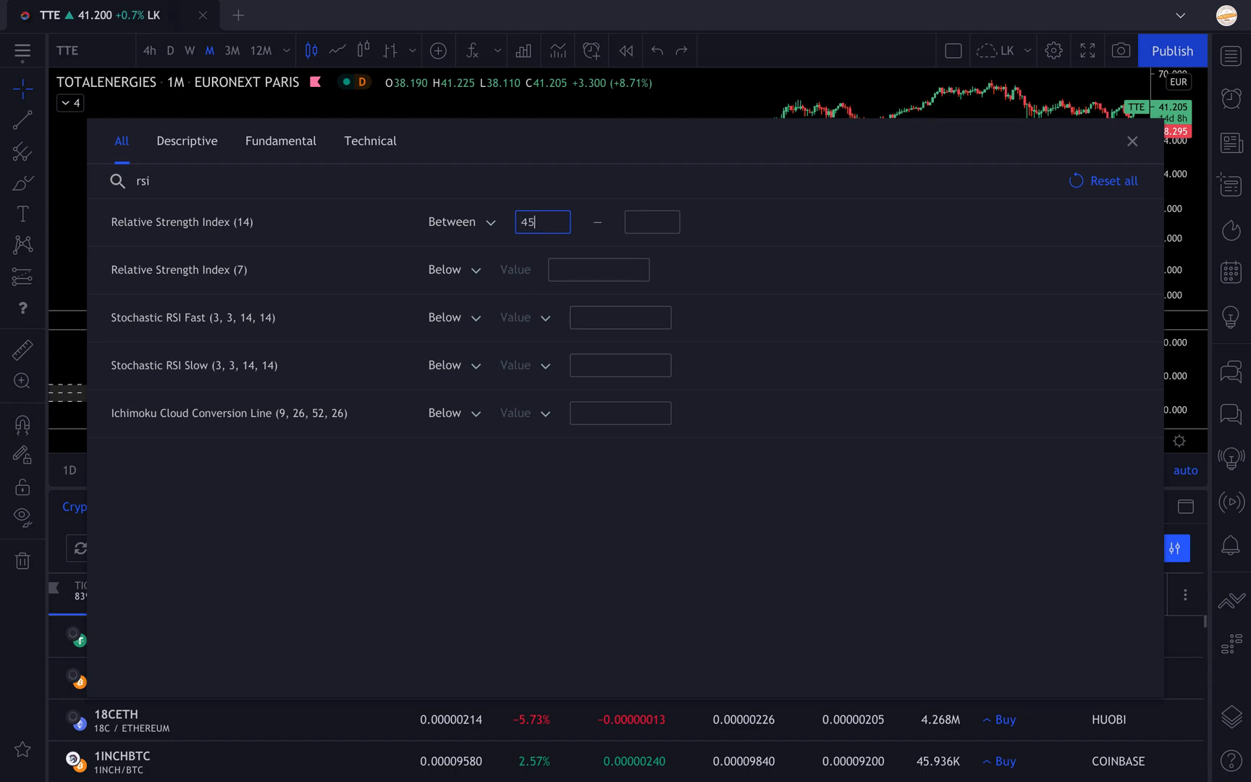
{"action": "left_click", "coordinate": [651, 221]}
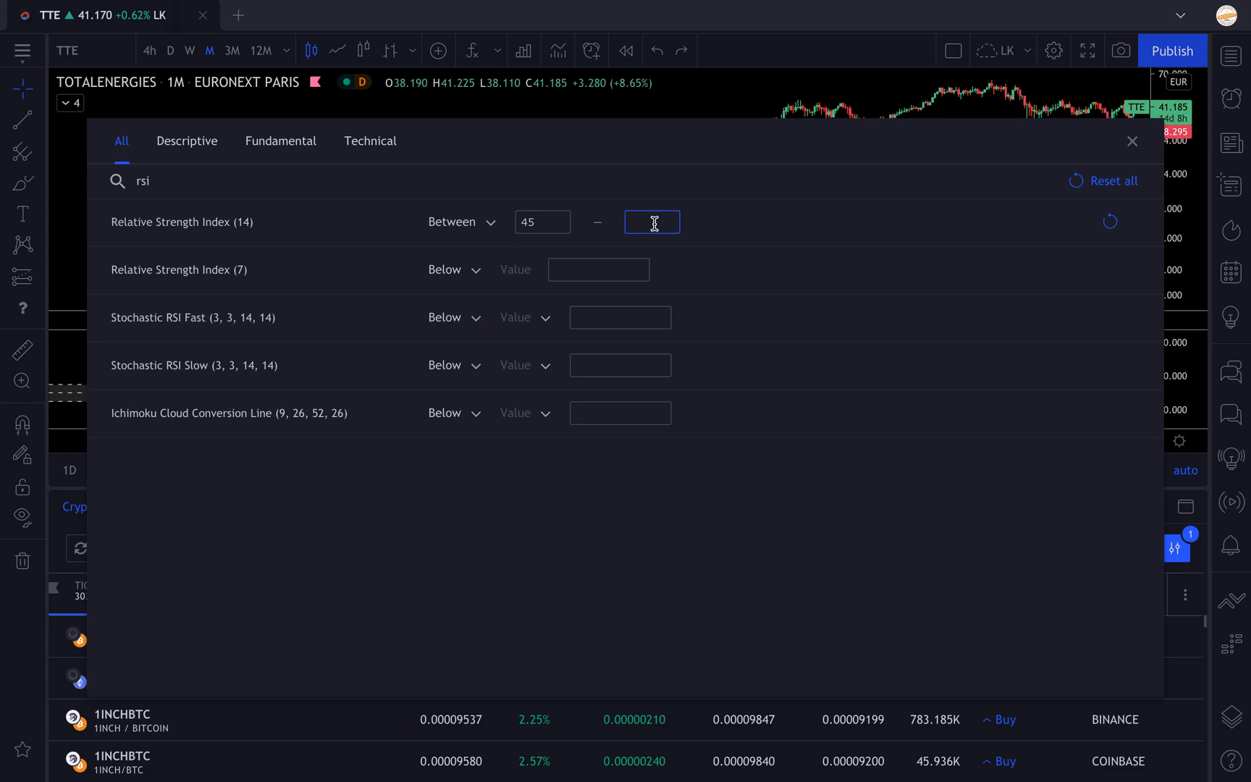
{"action": "type", "text": "80"}
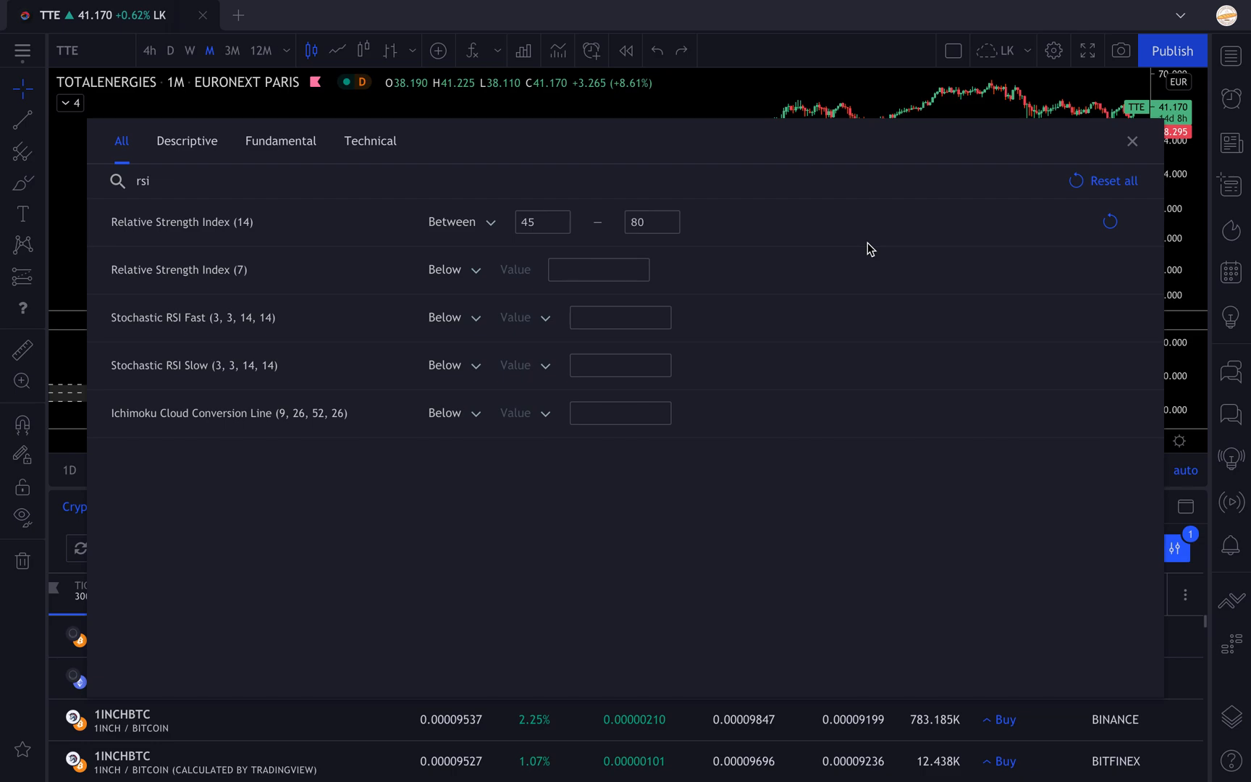
{"action": "mouse_move", "coordinate": [953, 226]}
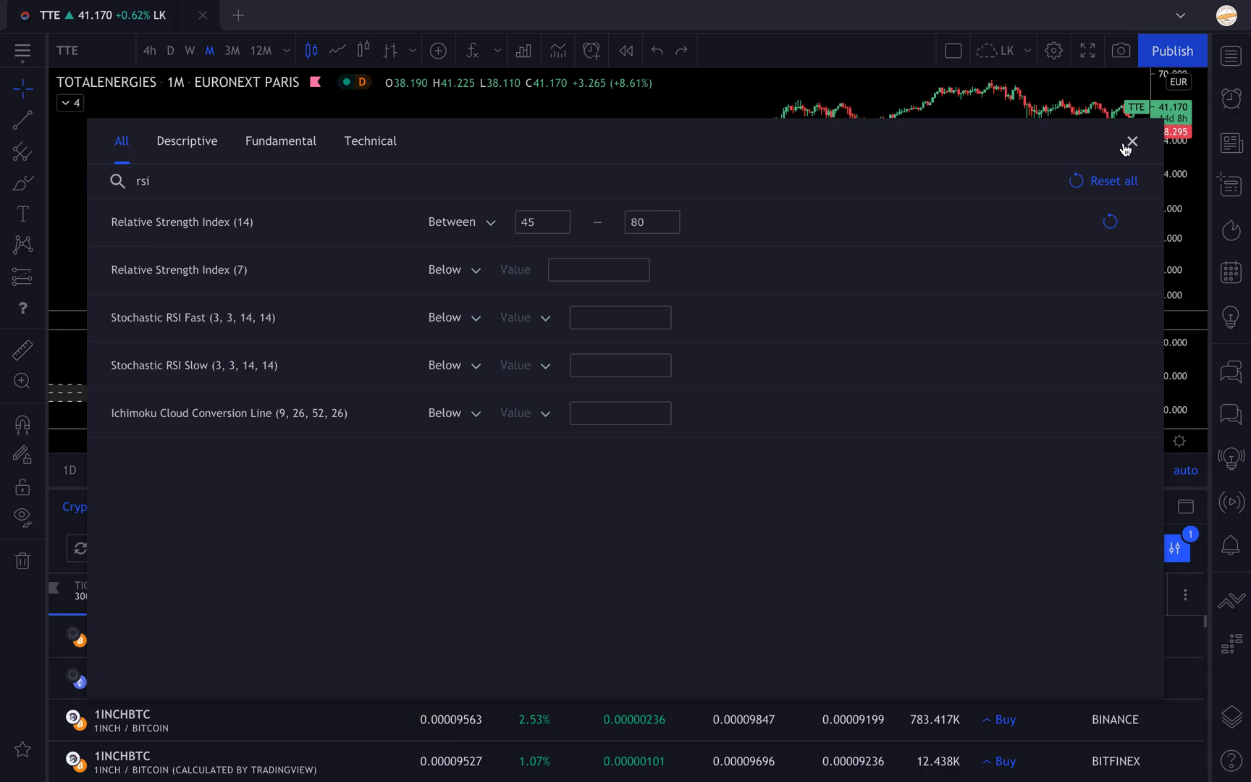
Step: Close the Filters dialog and switch the chart back to AMZN, panned toward recent years
{"action": "left_click", "coordinate": [1130, 141]}
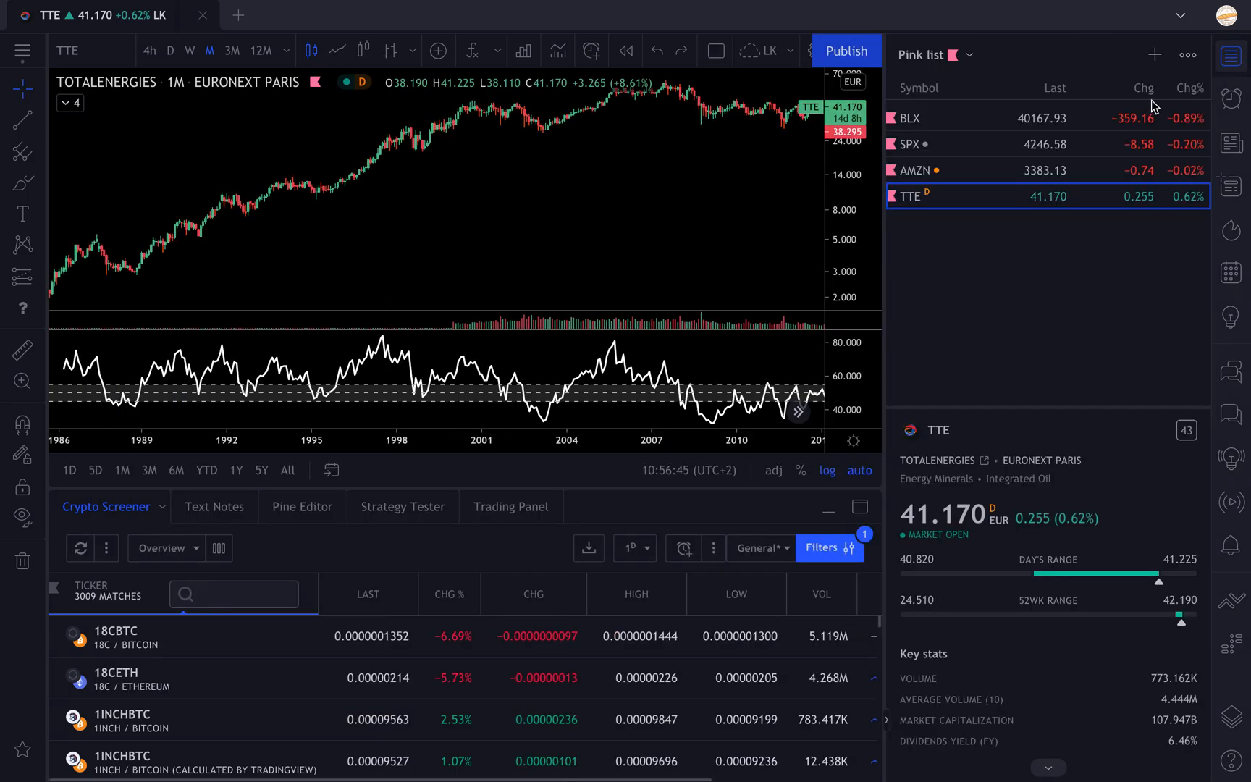
{"action": "left_click", "coordinate": [907, 170]}
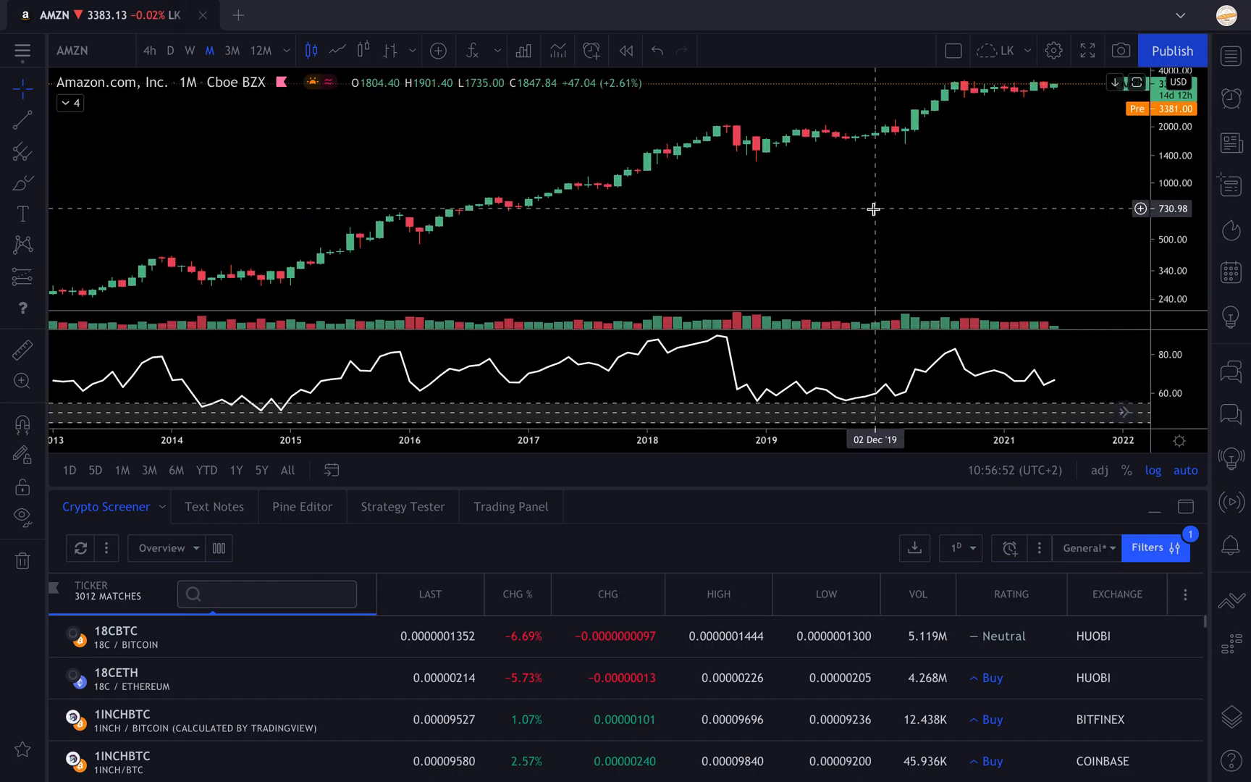
{"action": "left_click_drag", "start_coordinate": [873, 209], "coordinate": [495, 215]}
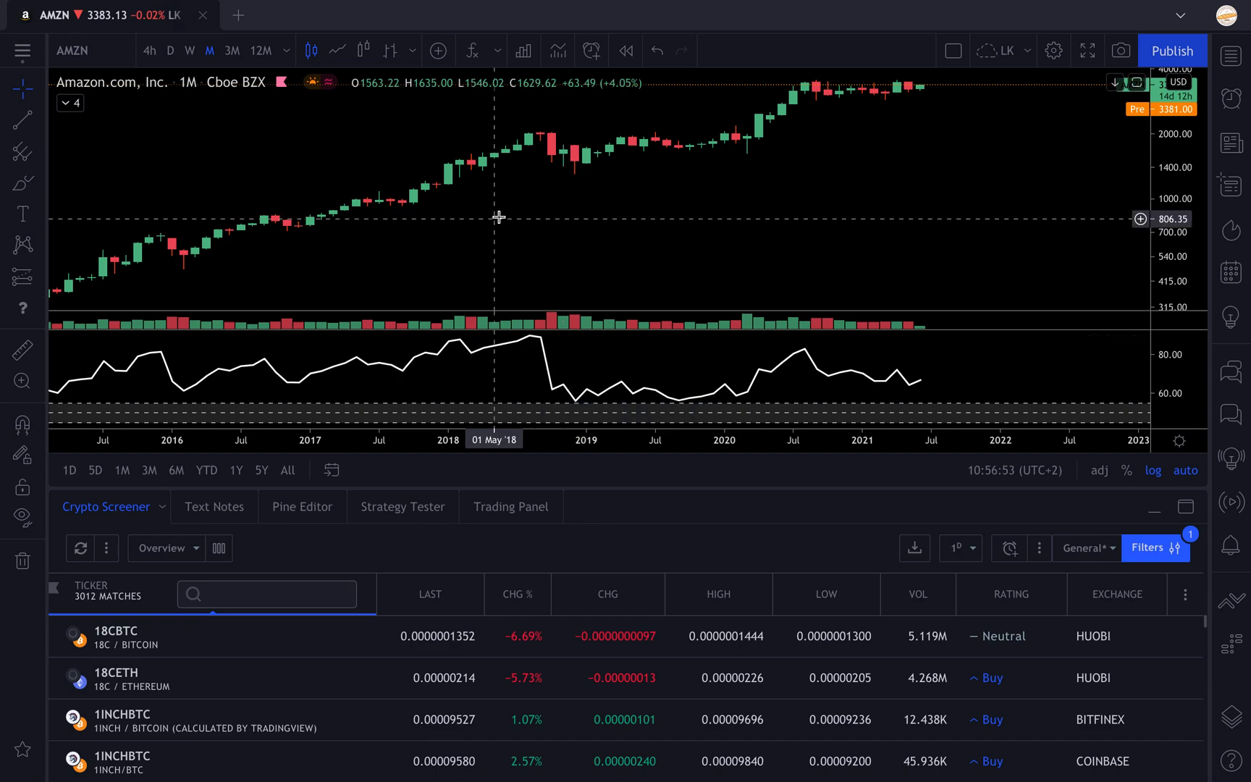
{"action": "mouse_move", "coordinate": [528, 151]}
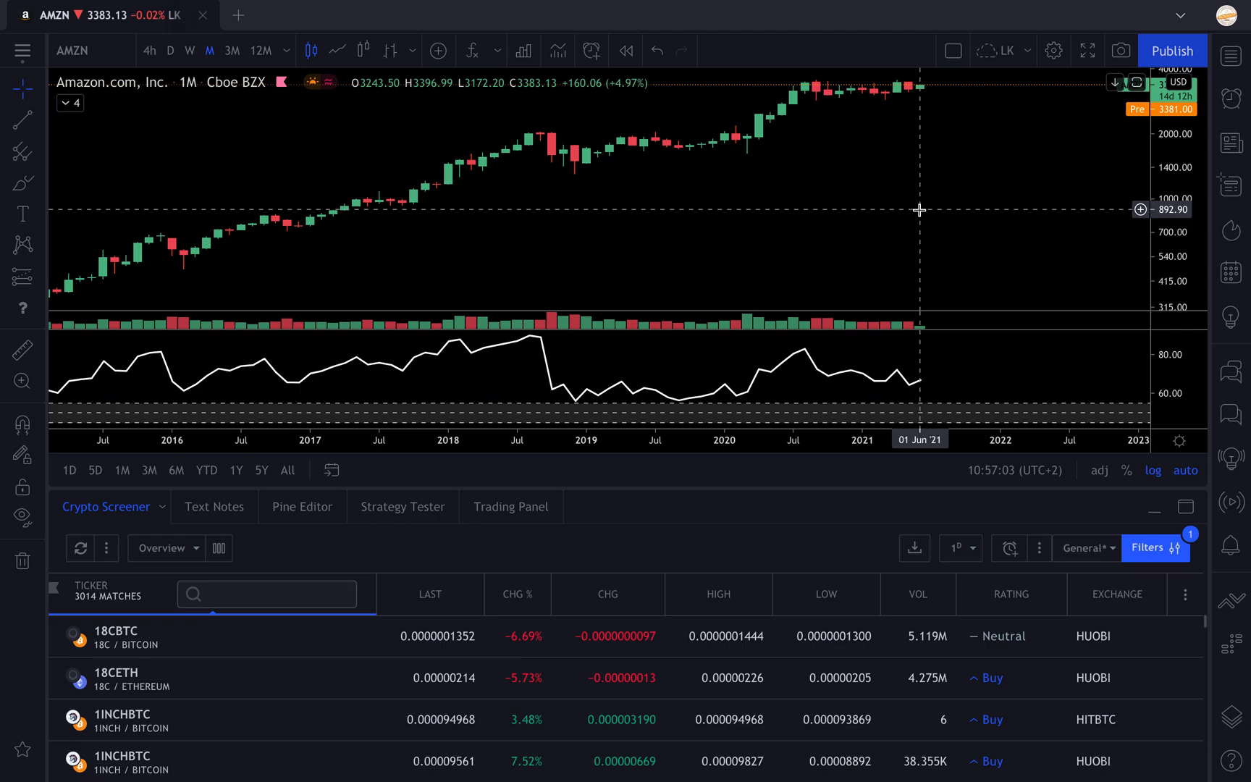
{"action": "mouse_move", "coordinate": [1196, 589]}
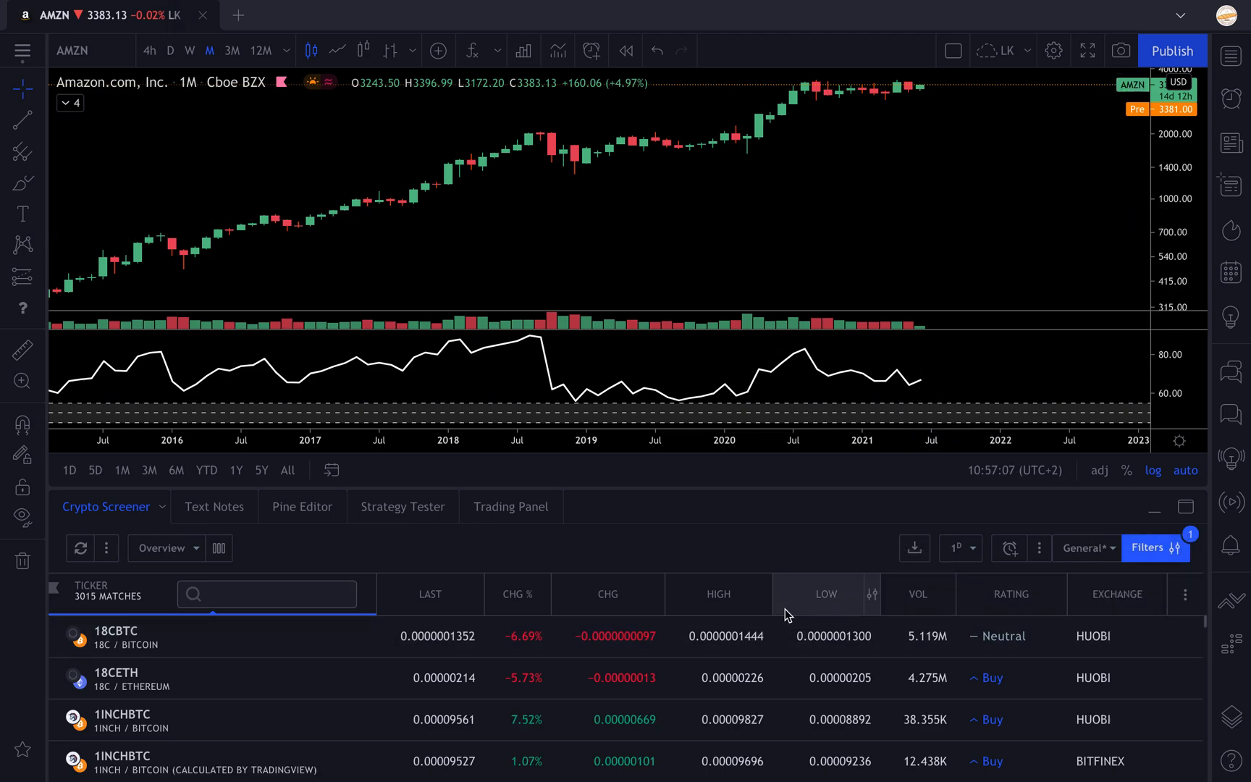
{"action": "mouse_move", "coordinate": [1160, 594]}
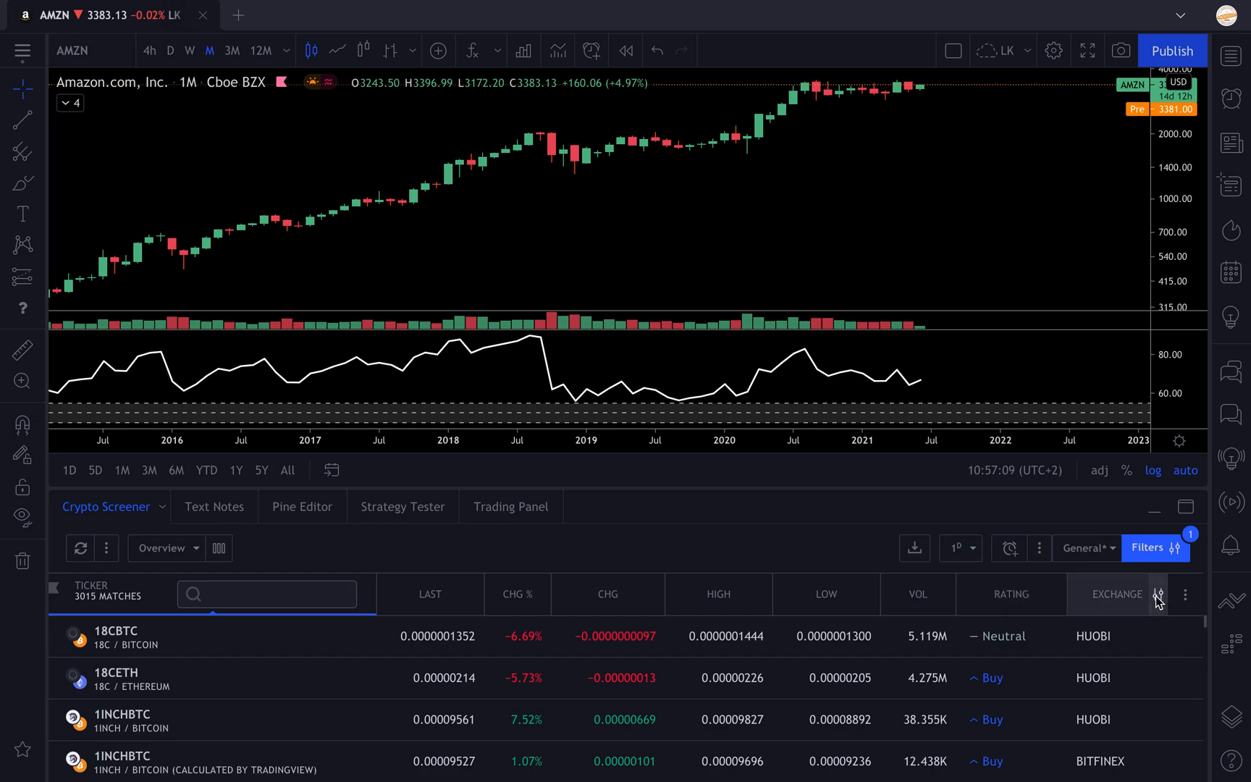
{"action": "mouse_move", "coordinate": [1185, 594]}
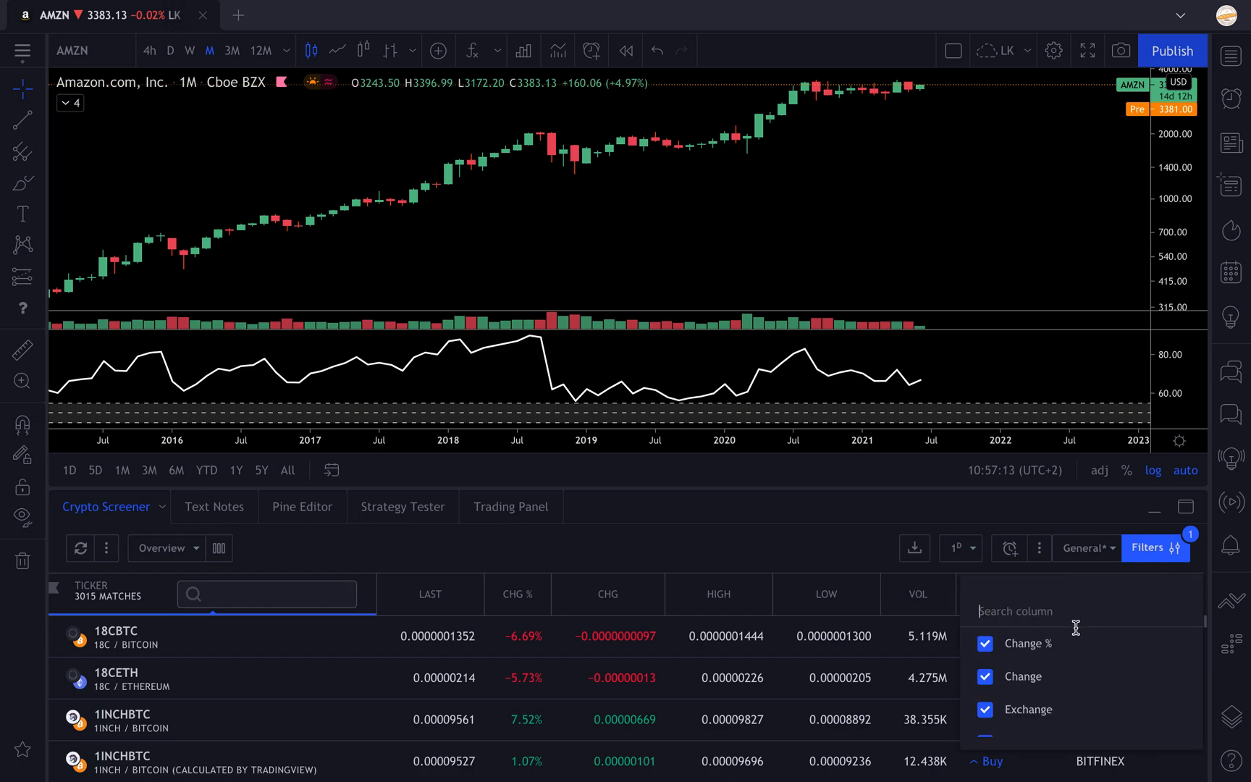
Step: Search the column list for 'relati' to add the Relative Strength Index (14) column
{"action": "type", "text": "rs"}
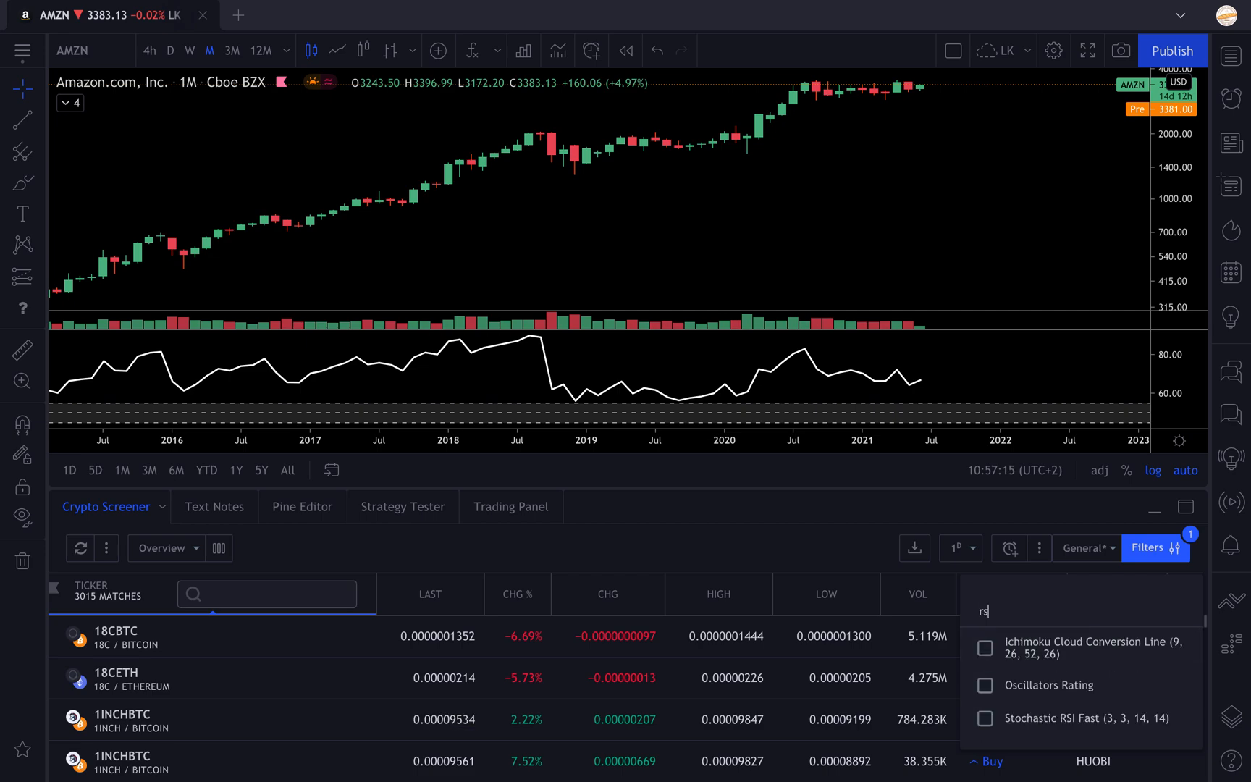
{"action": "type", "text": "el"}
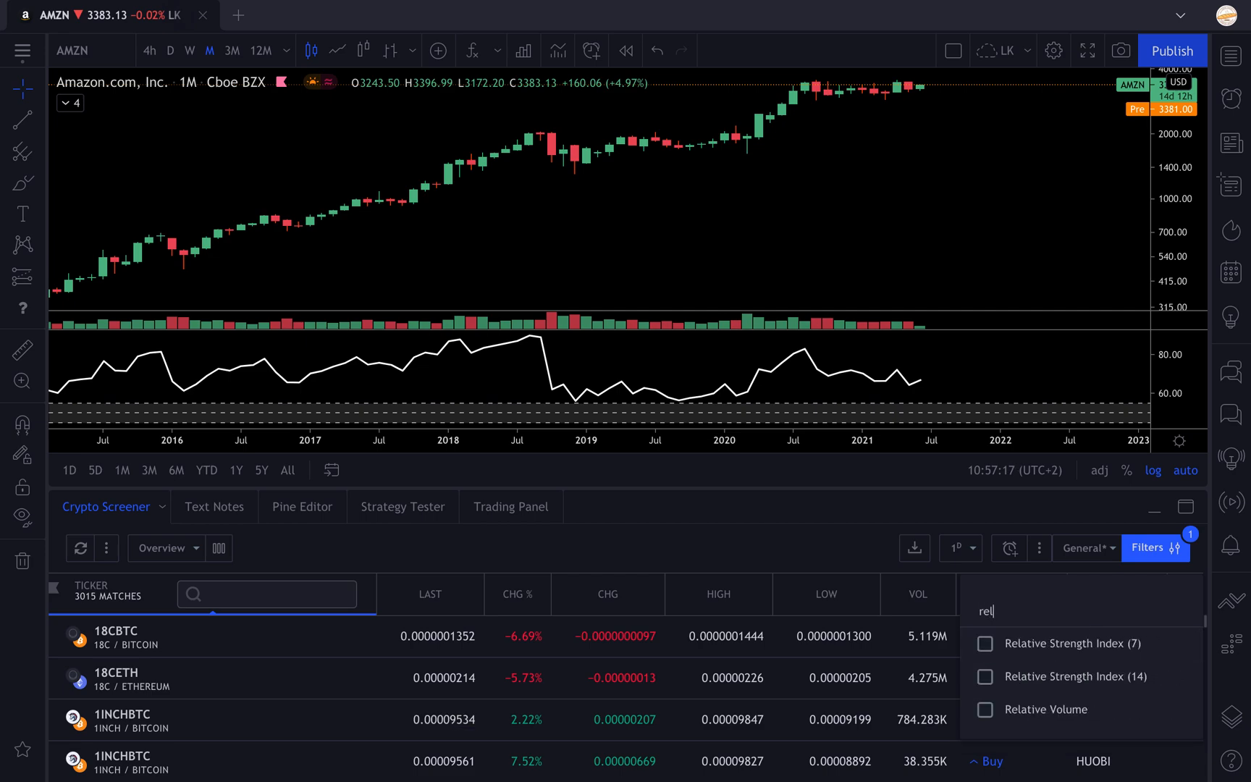
{"action": "type", "text": "ati"}
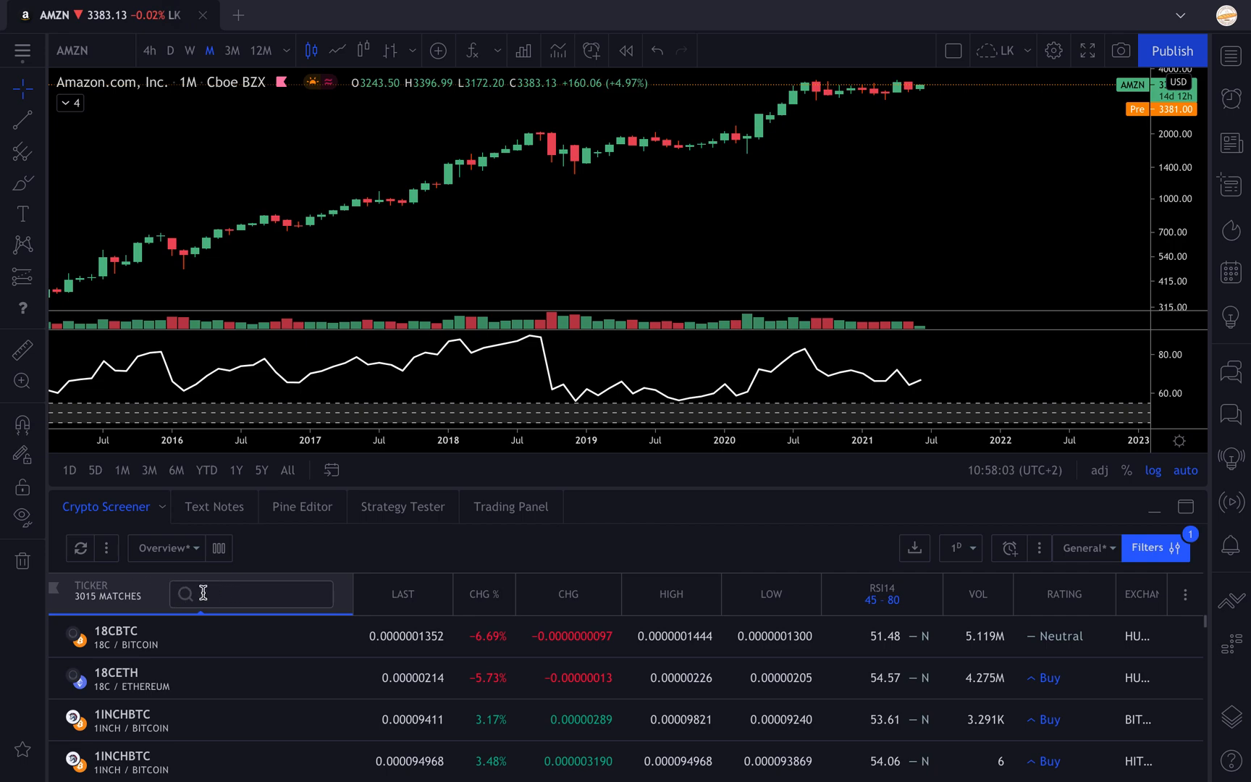
Step: Search 'usdt' in the ticker box to narrow the screener to USDT pairs
{"action": "type", "text": "usdt"}
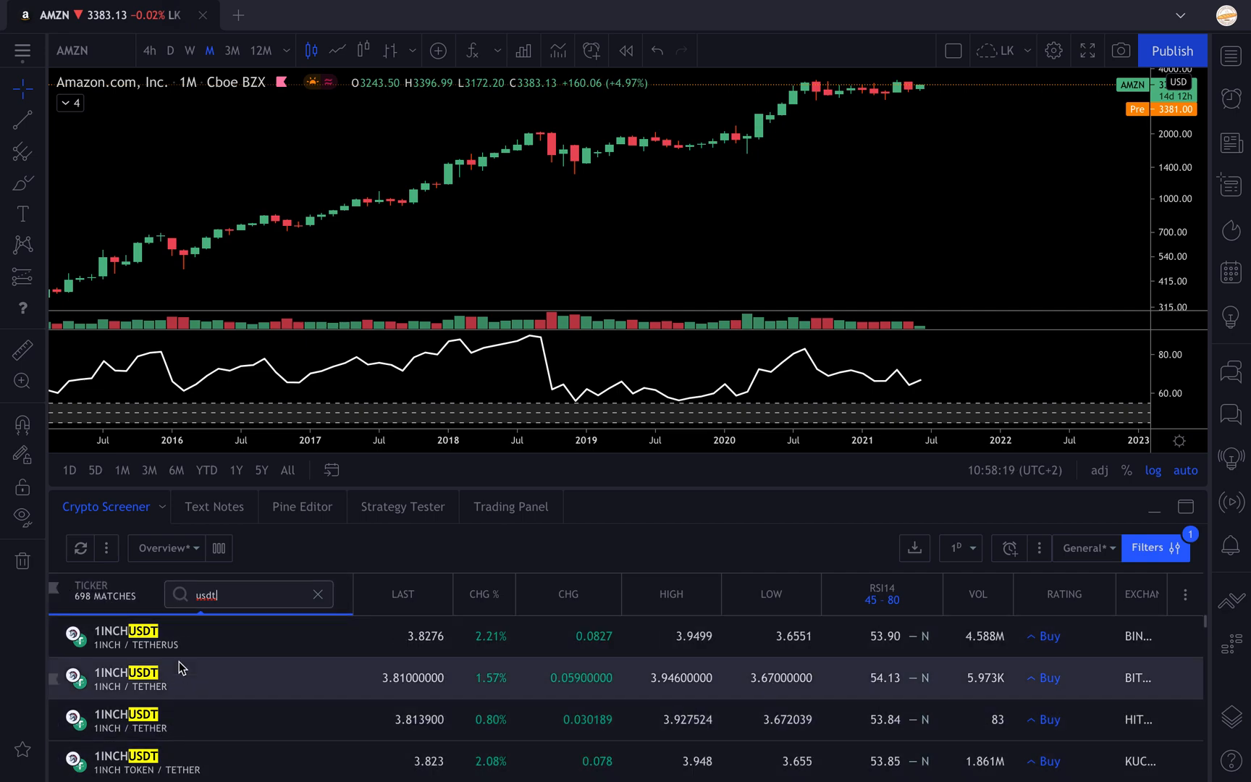
{"action": "mouse_move", "coordinate": [135, 667]}
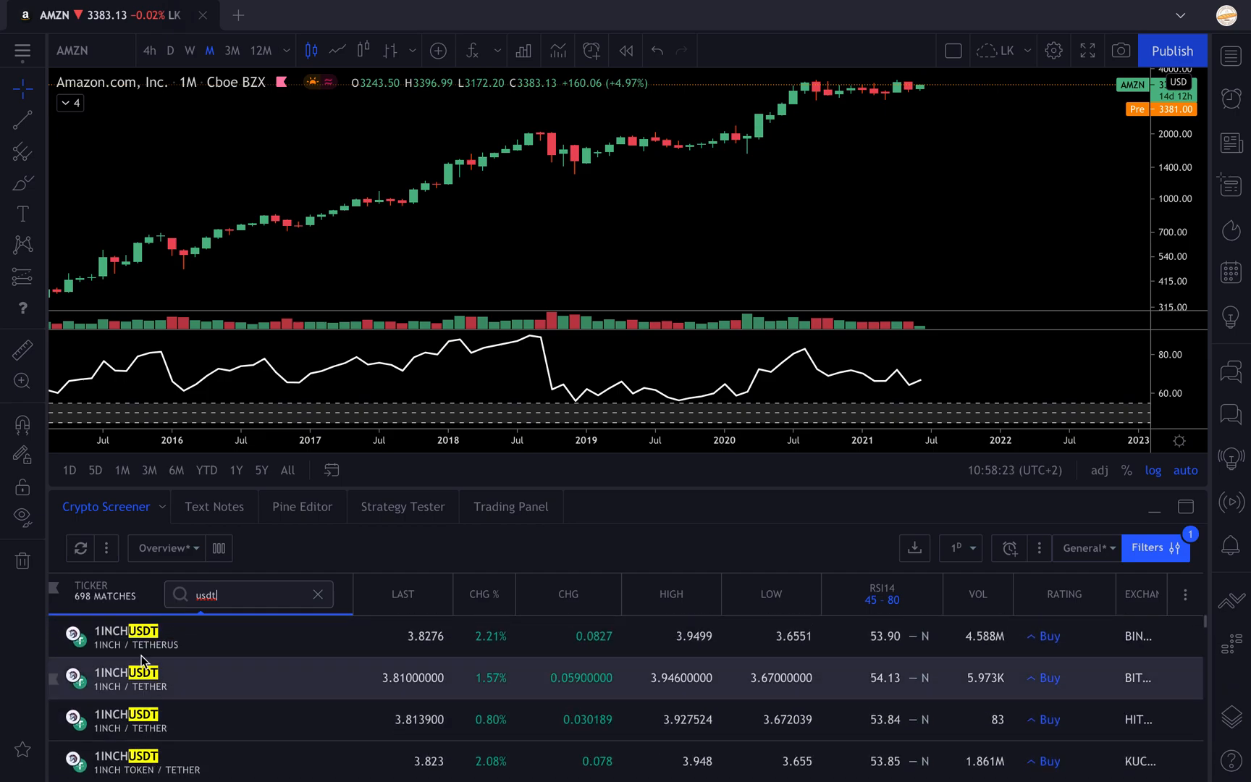
{"action": "scroll", "scroll_direction": "down", "scroll_amount": 3}
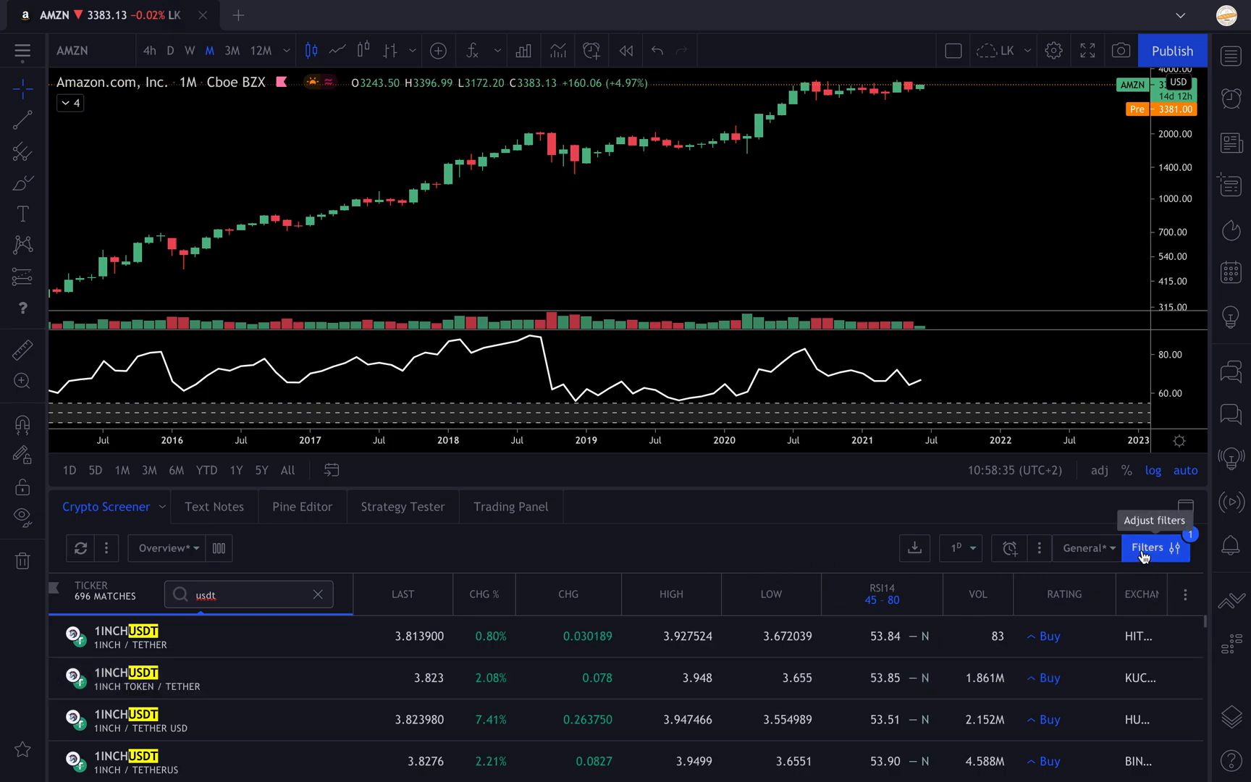
Step: Add an Exchange filter limiting the screener results to BINANCE
{"action": "left_click", "coordinate": [1155, 548]}
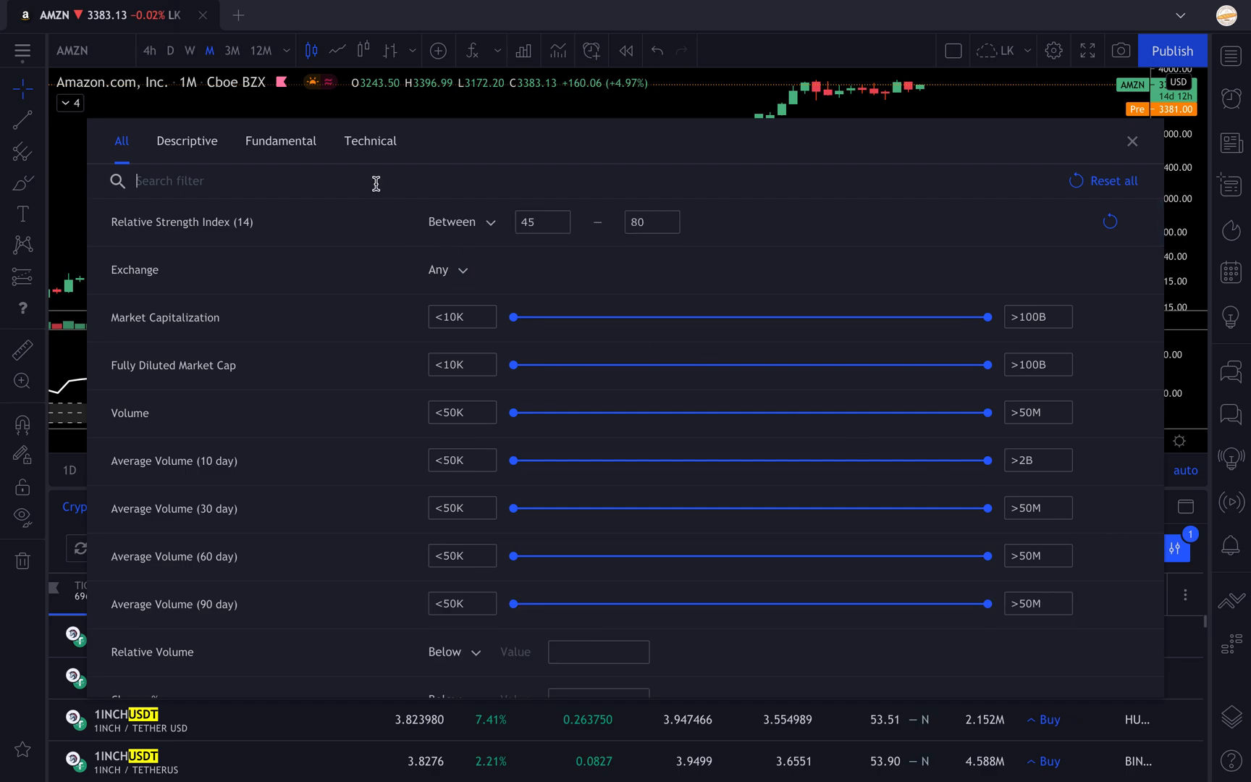
{"action": "type", "text": "exchange"}
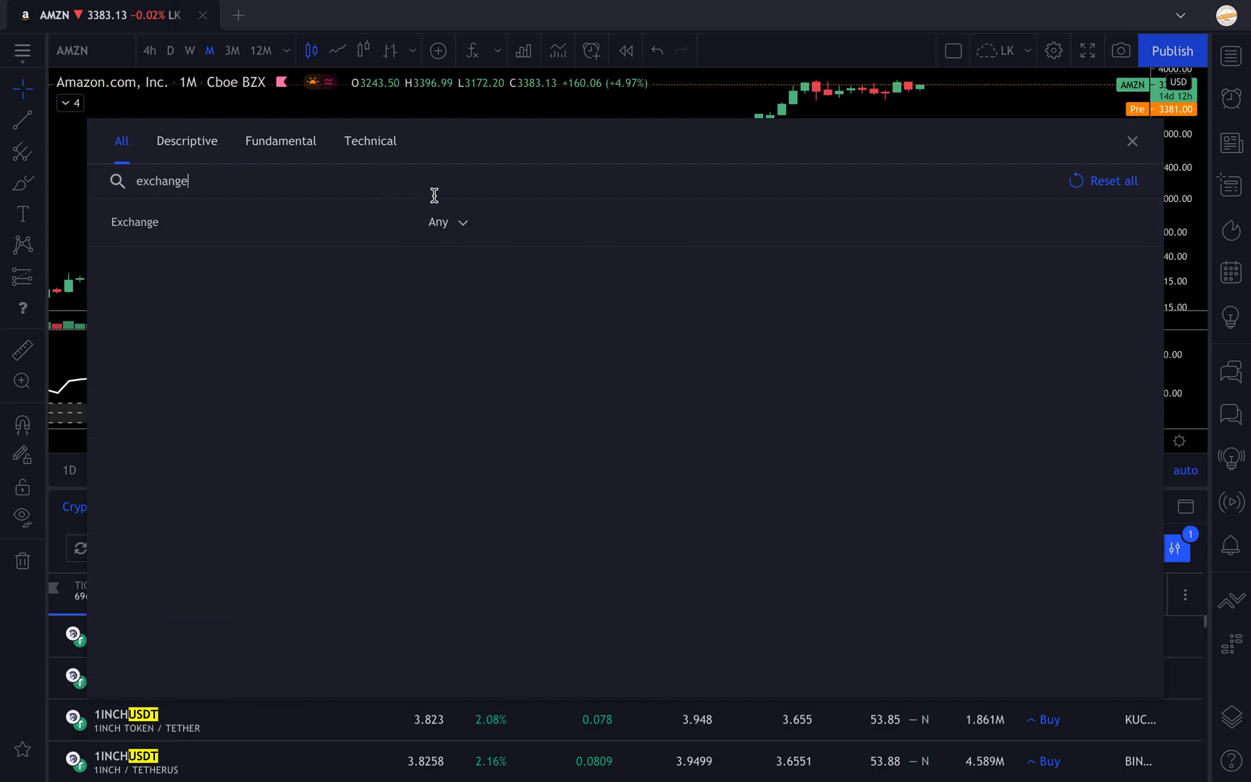
{"action": "left_click", "coordinate": [446, 222]}
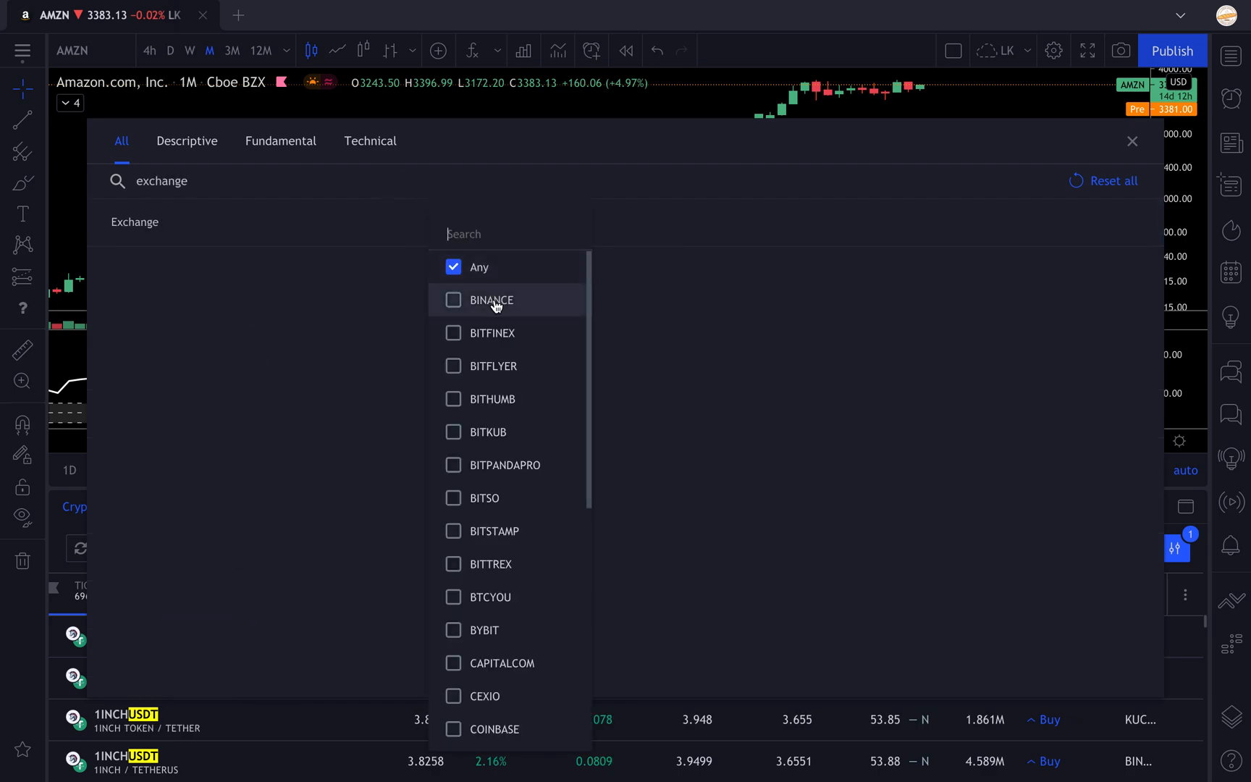
{"action": "mouse_move", "coordinate": [515, 313]}
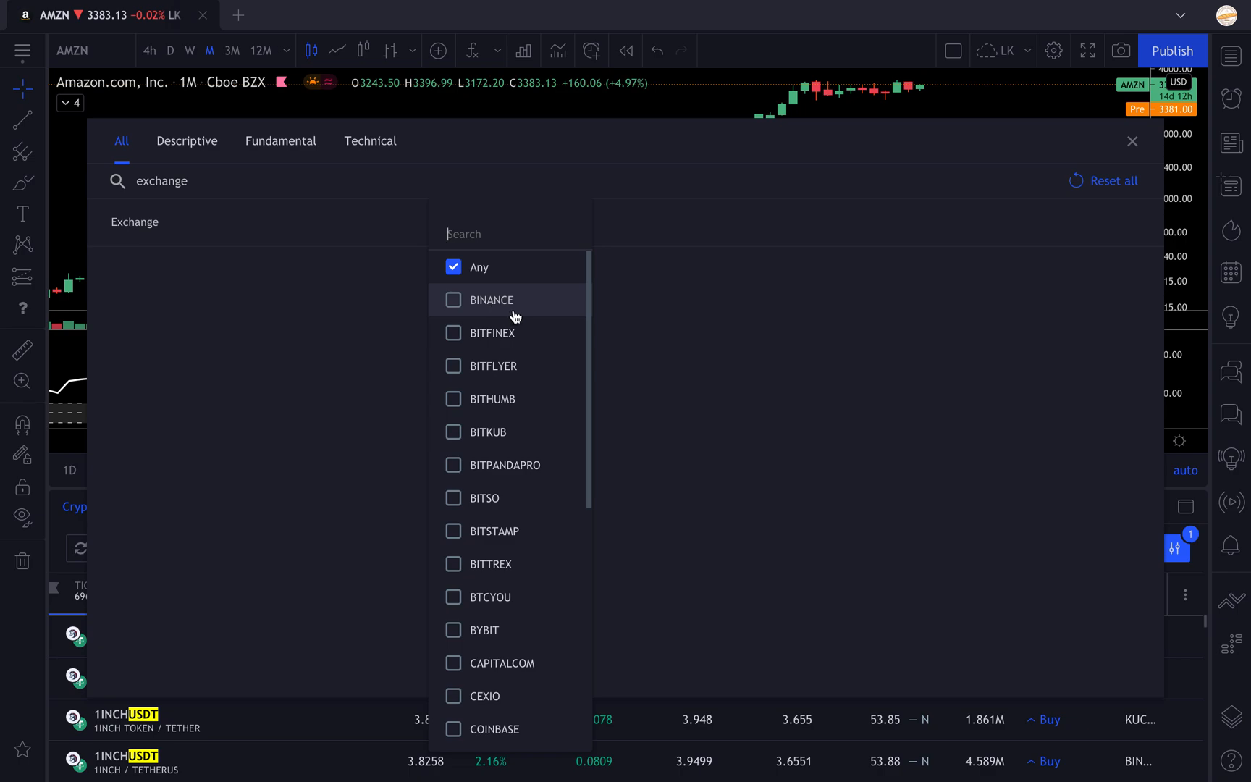
{"action": "left_click", "coordinate": [453, 299]}
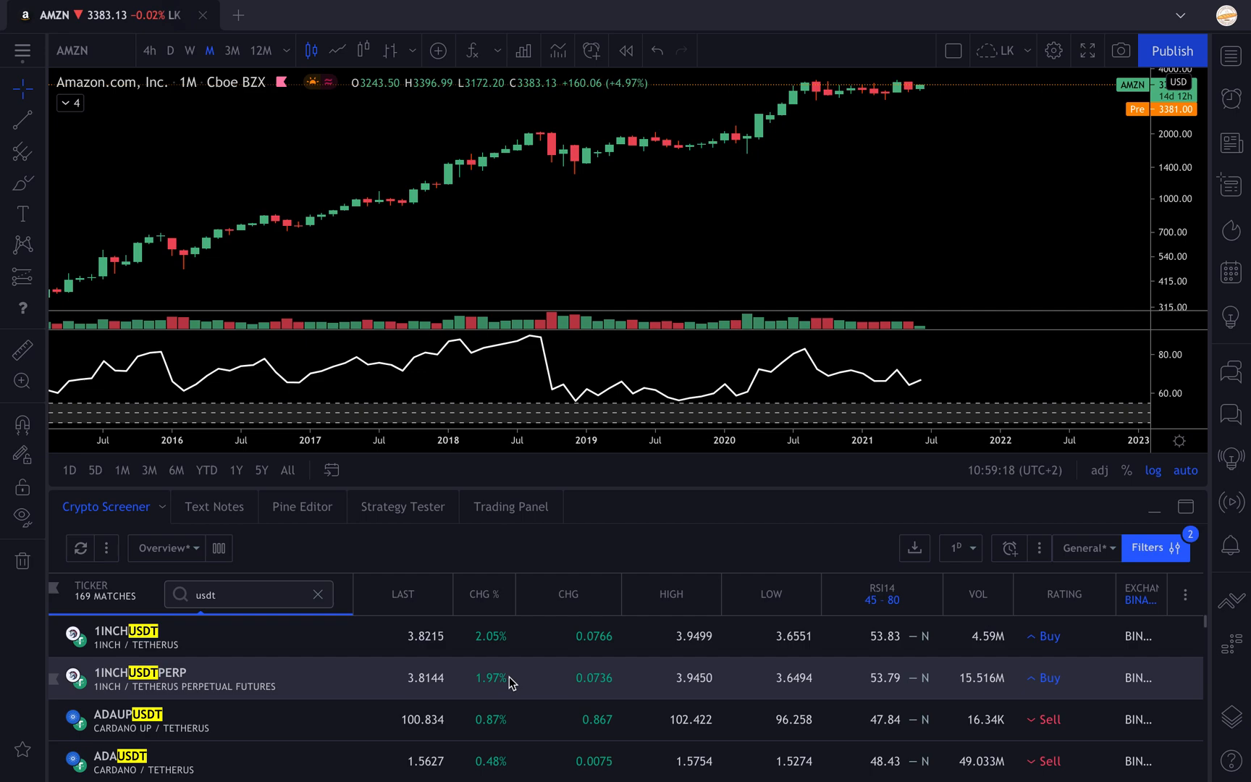
Step: Load ADAUSDT (Cardano / TetherUS) from the screener results as a daily chart
{"action": "scroll", "scroll_direction": "down", "scroll_amount": 3}
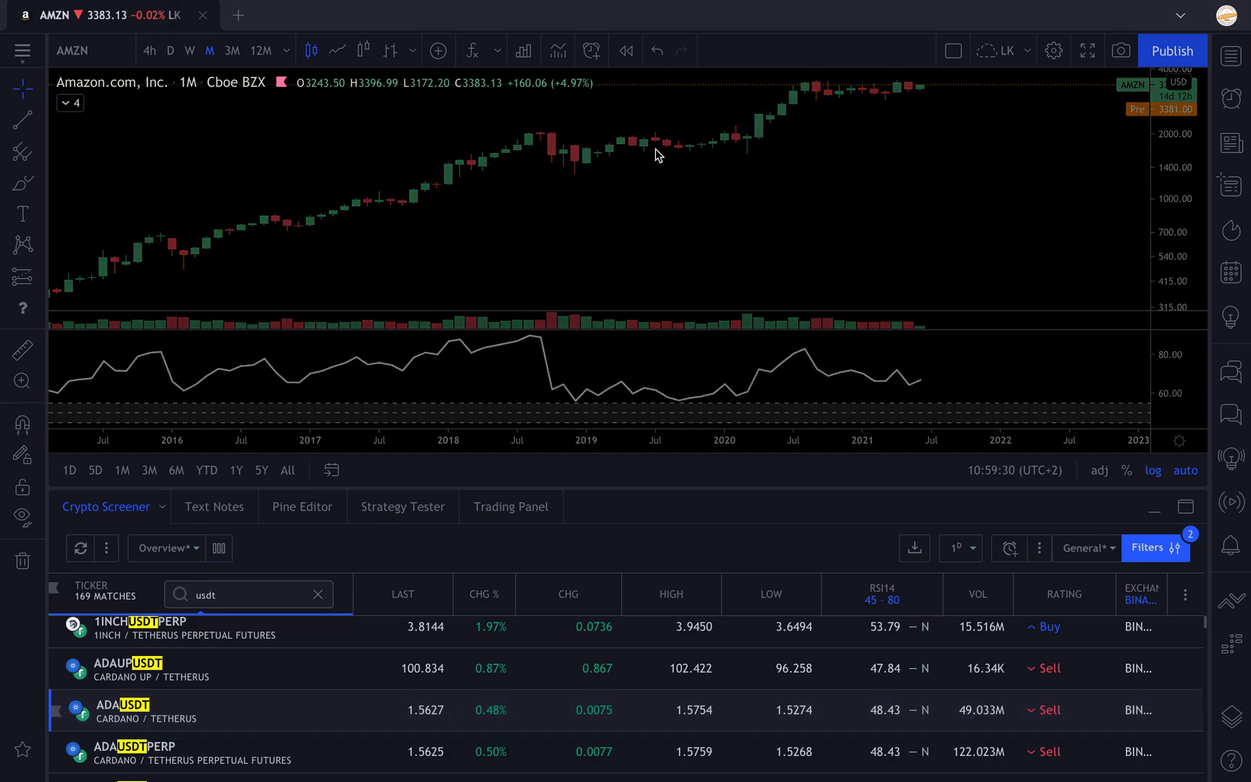
{"action": "left_click", "coordinate": [124, 710]}
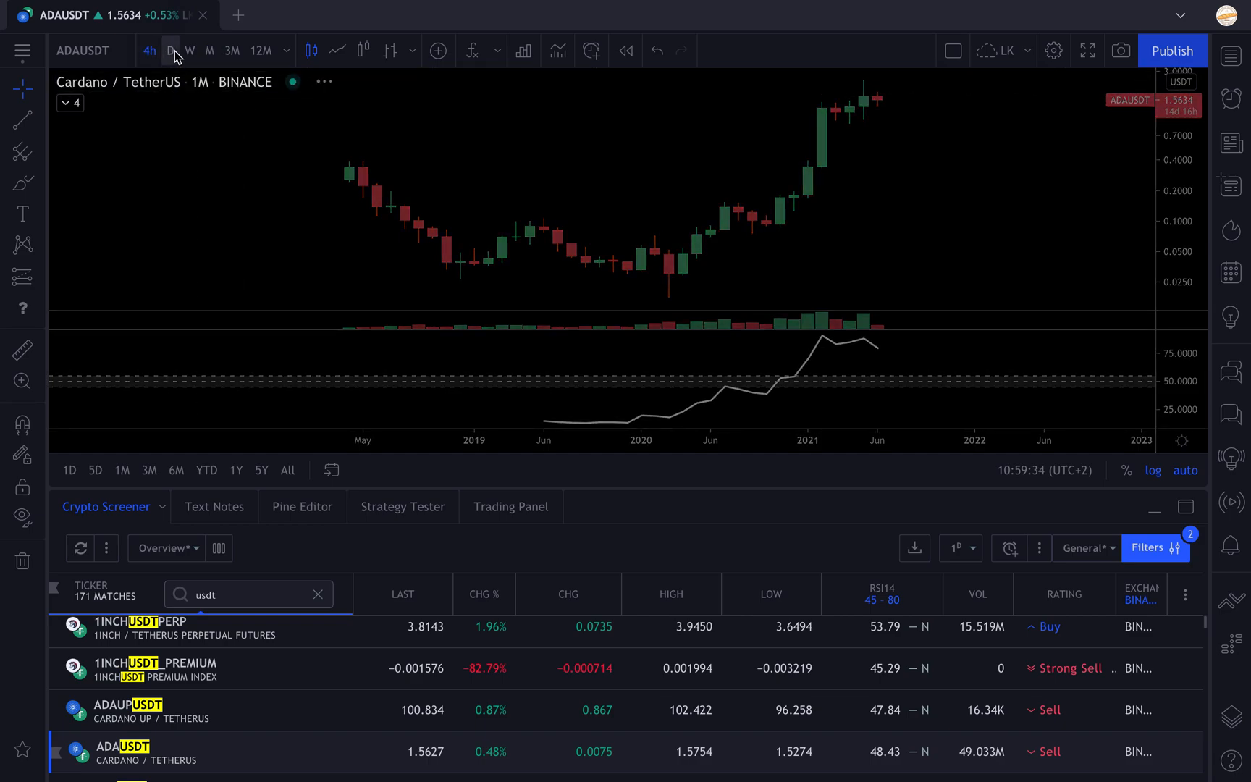
{"action": "left_click", "coordinate": [170, 51]}
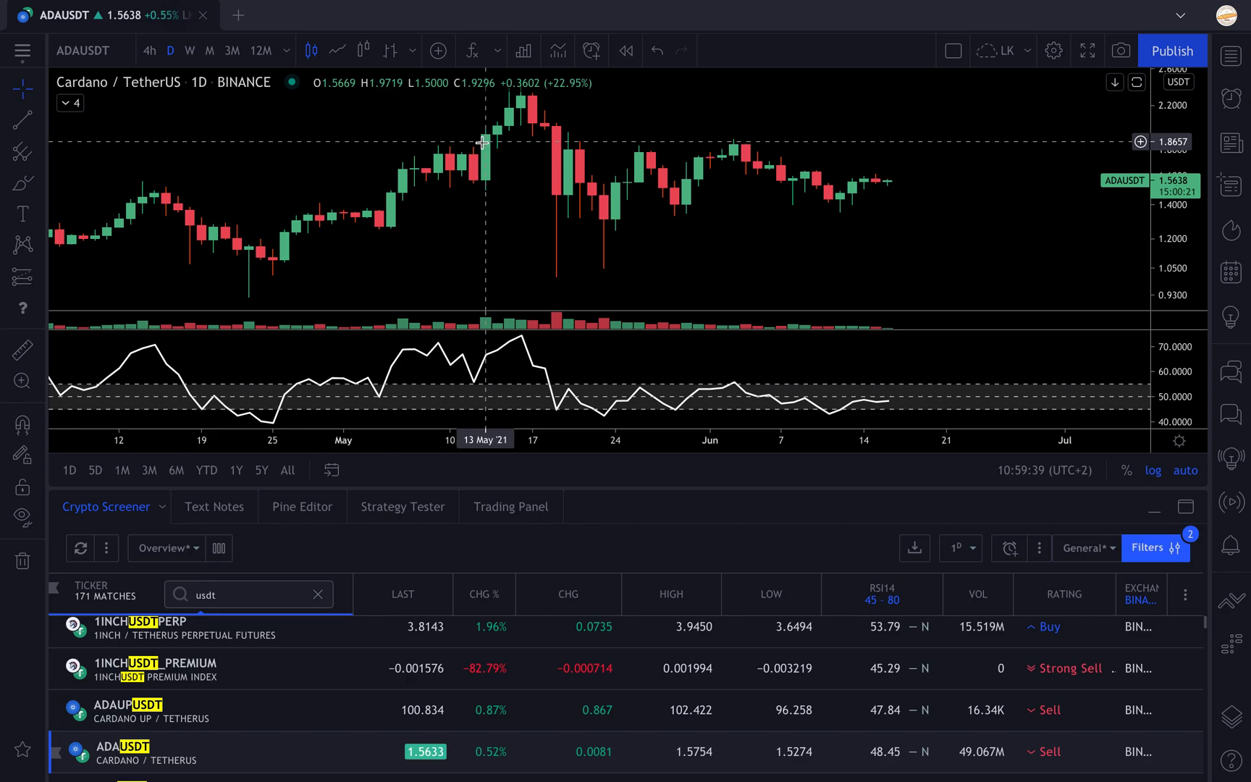
{"action": "scroll", "scroll_direction": "down", "scroll_amount": 3}
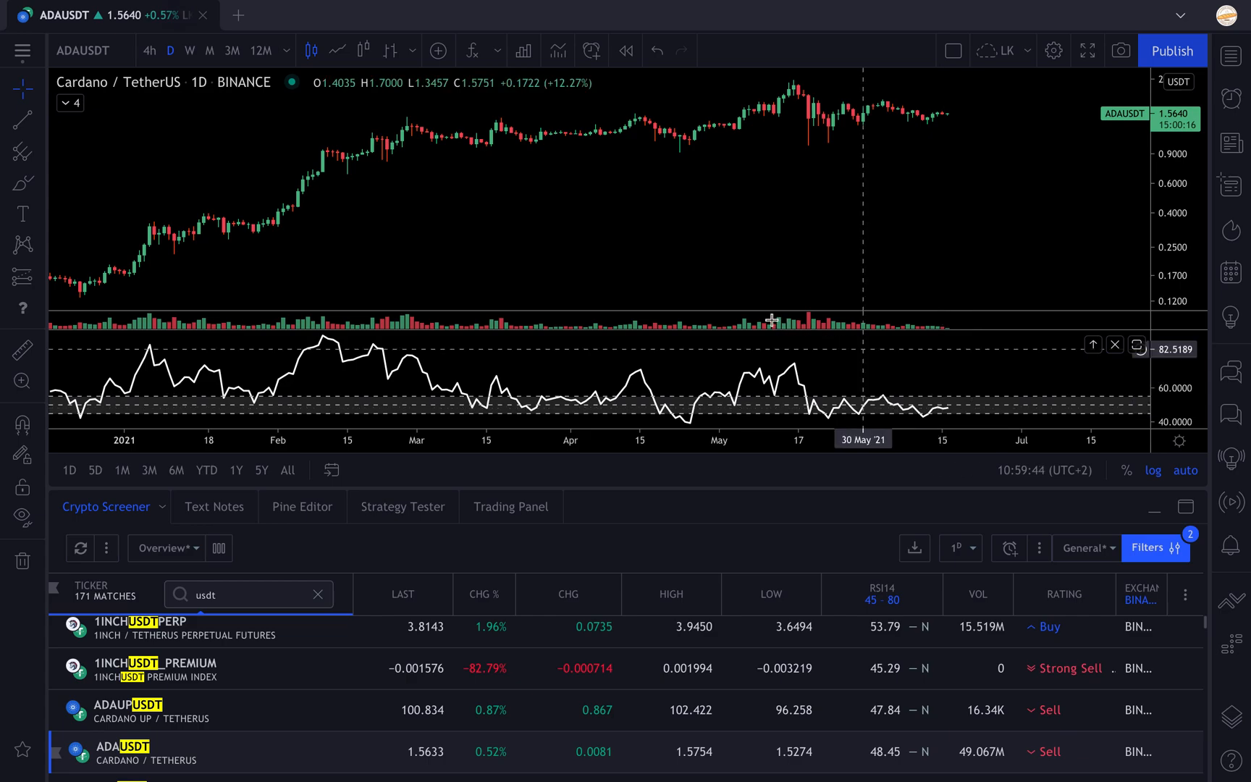
{"action": "mouse_move", "coordinate": [765, 258]}
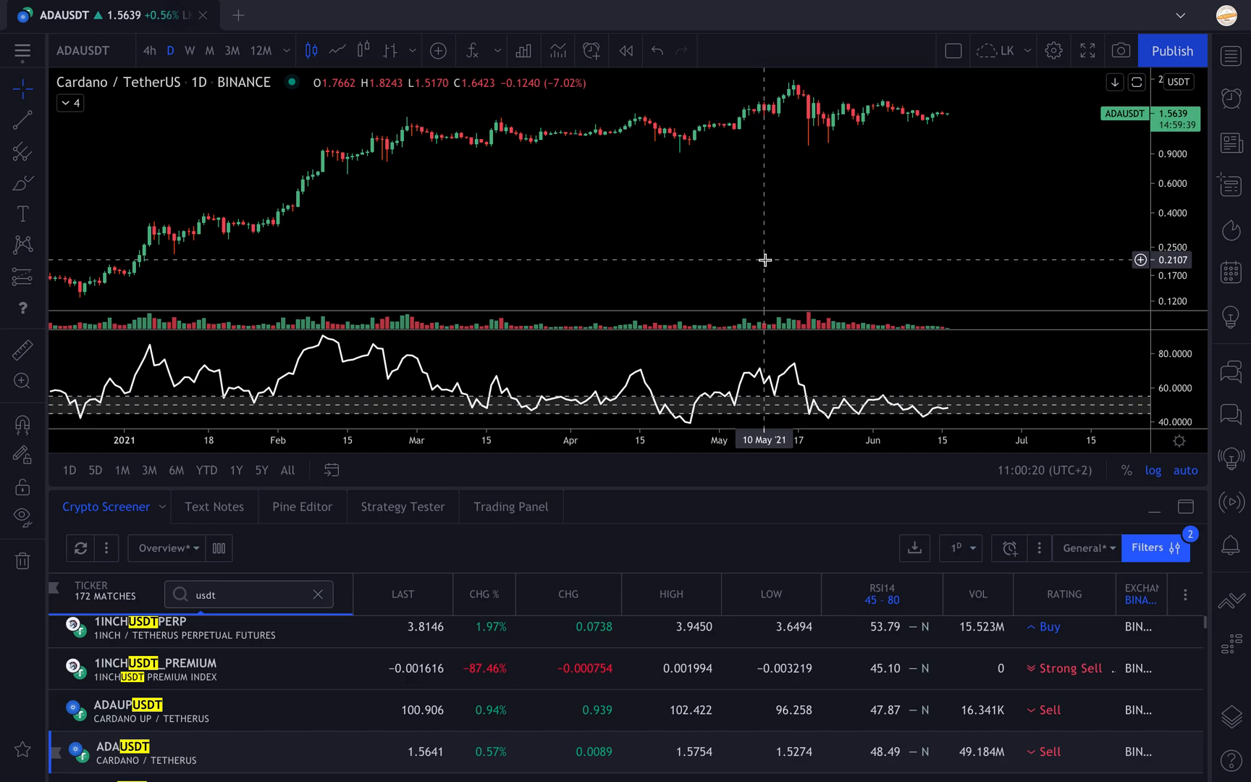
{"action": "scroll", "scroll_direction": "down", "scroll_amount": 3}
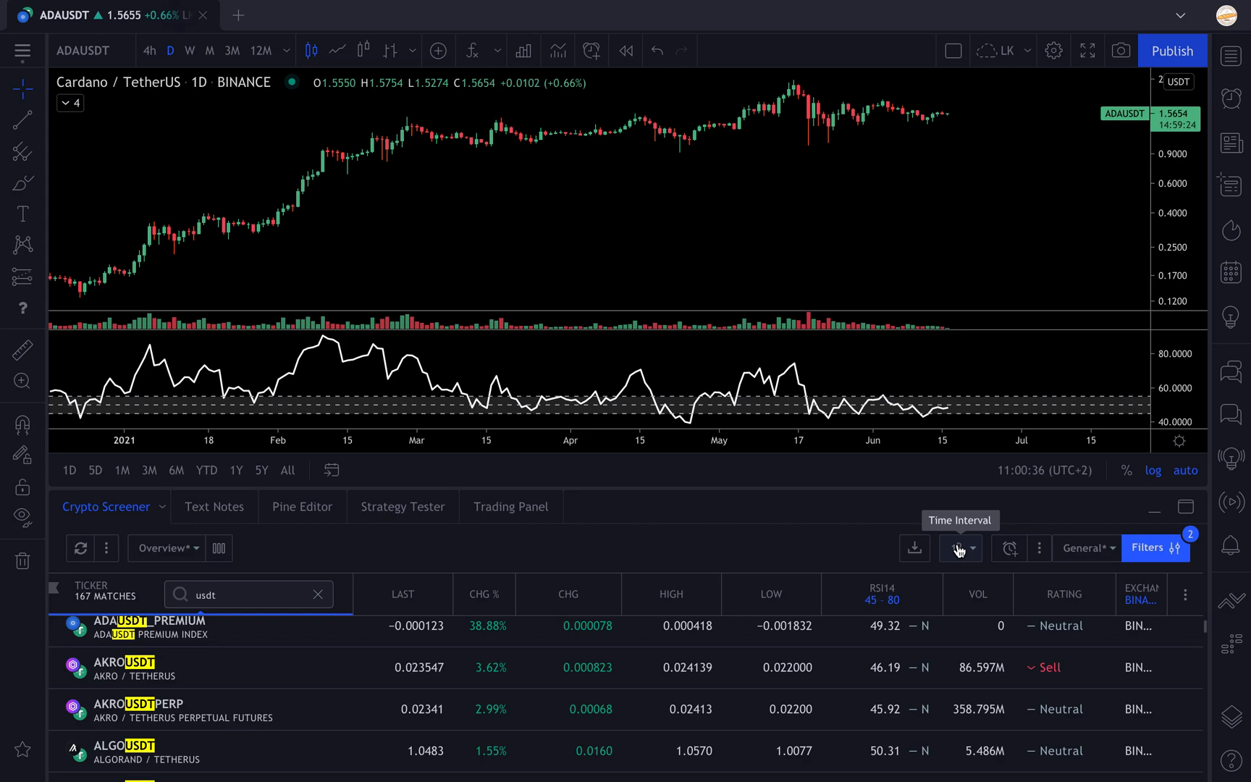
Step: Set the screener interval to 1M and load ARPAUSDT (ARPA Chain / TetherUS) on the chart
{"action": "left_click", "coordinate": [960, 548]}
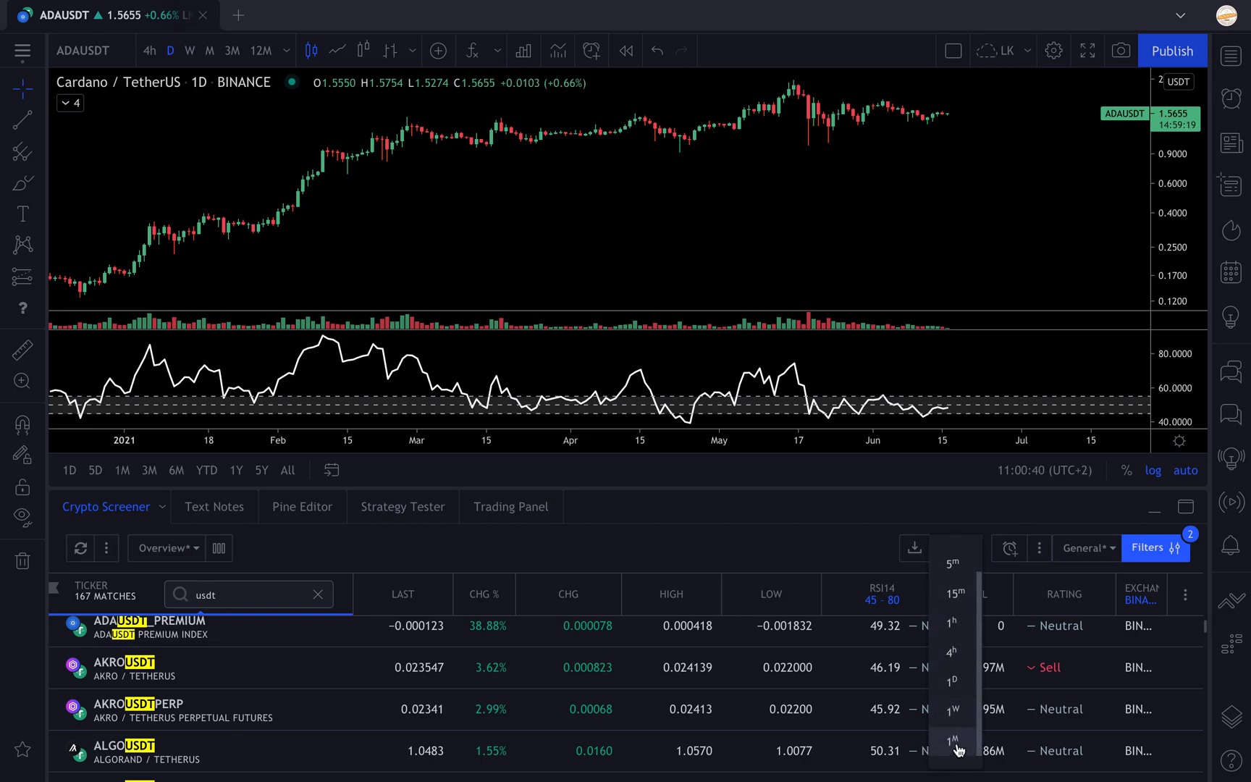
{"action": "left_click", "coordinate": [952, 741]}
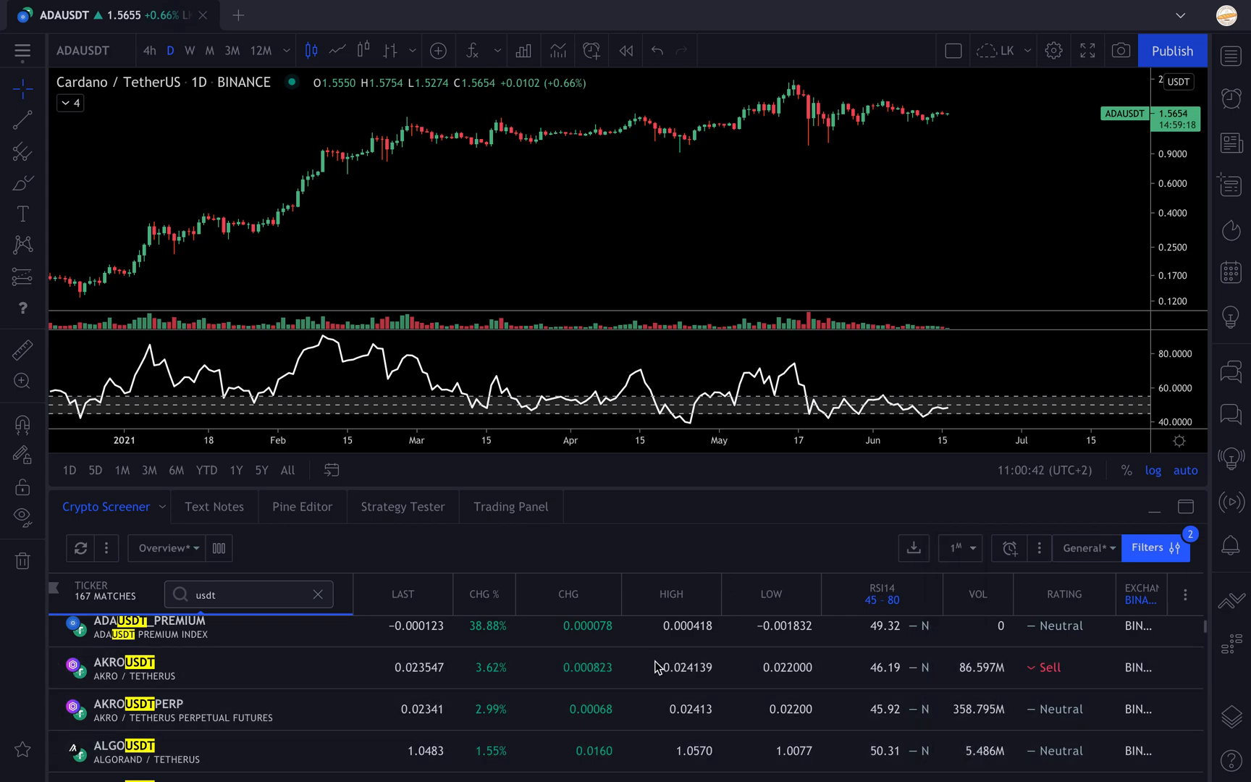
{"action": "scroll", "scroll_direction": "down", "scroll_amount": 3}
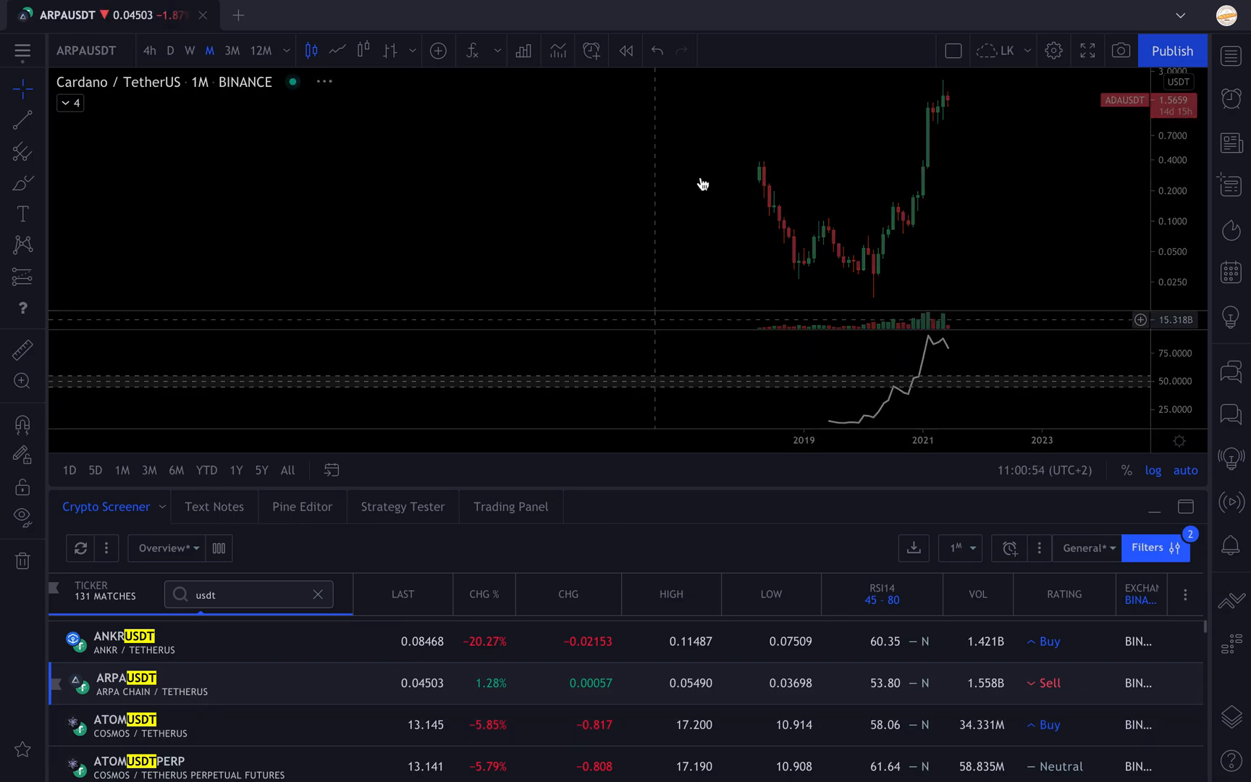
{"action": "left_click", "coordinate": [122, 683]}
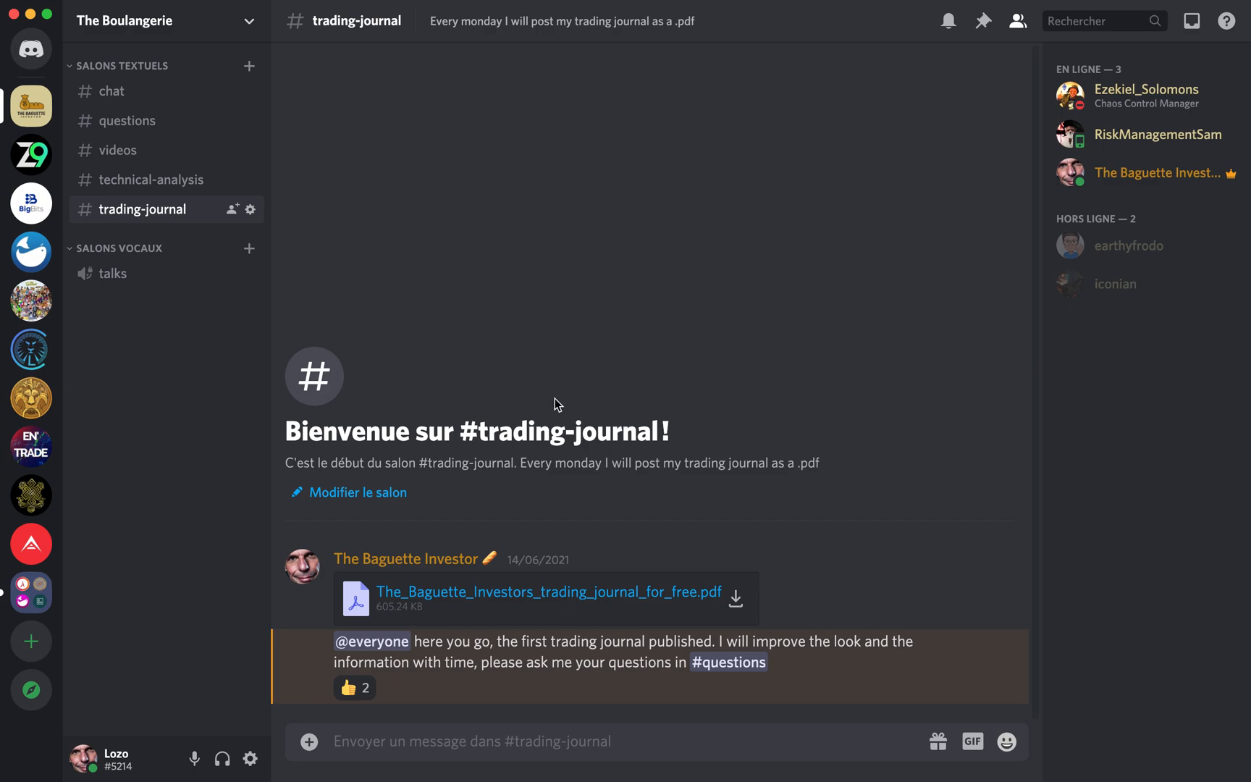
{"action": "mouse_move", "coordinate": [396, 723]}
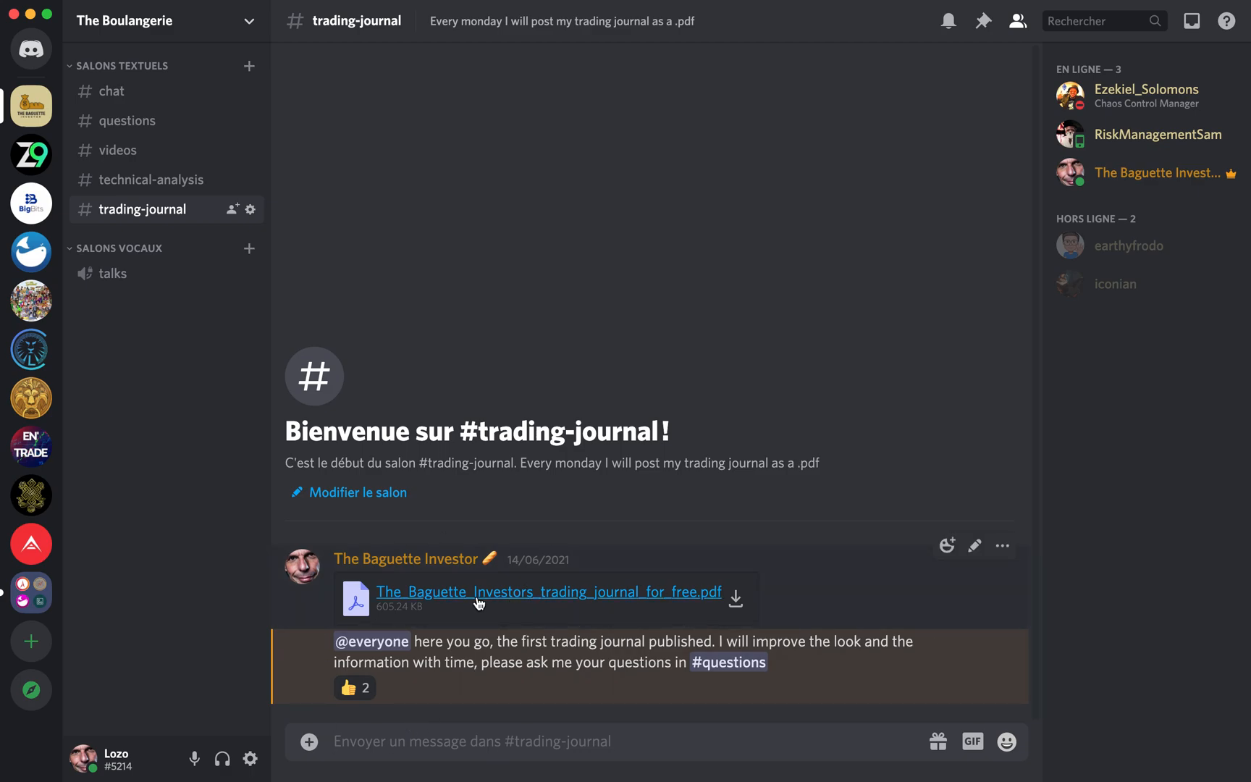
{"action": "left_click", "coordinate": [150, 179]}
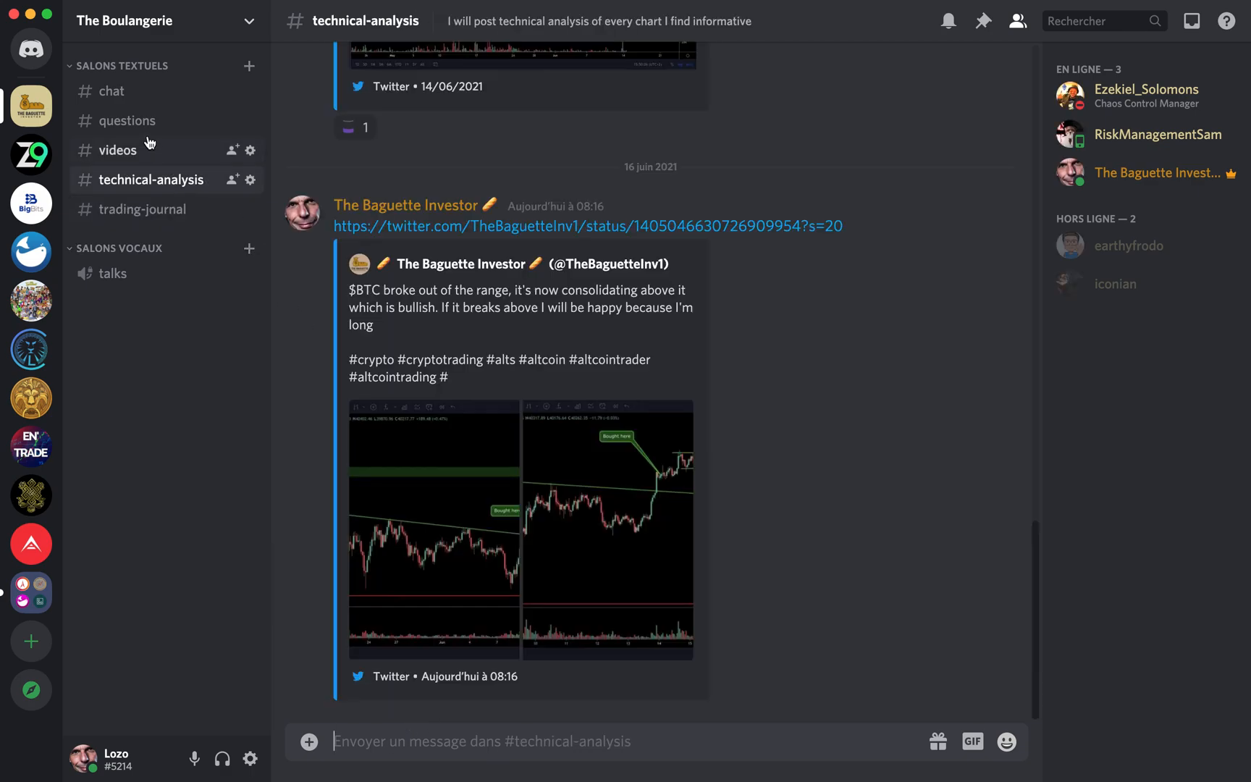
{"action": "left_click", "coordinate": [128, 120]}
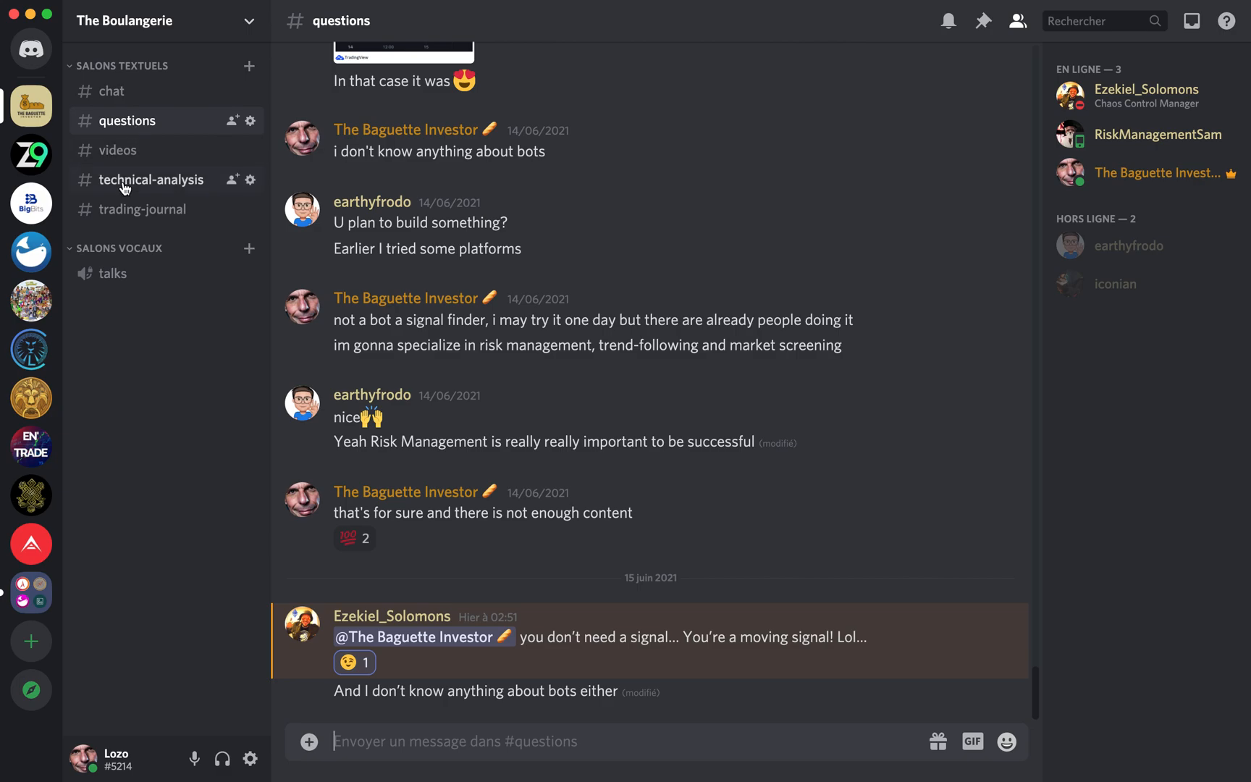
{"action": "left_click", "coordinate": [151, 179]}
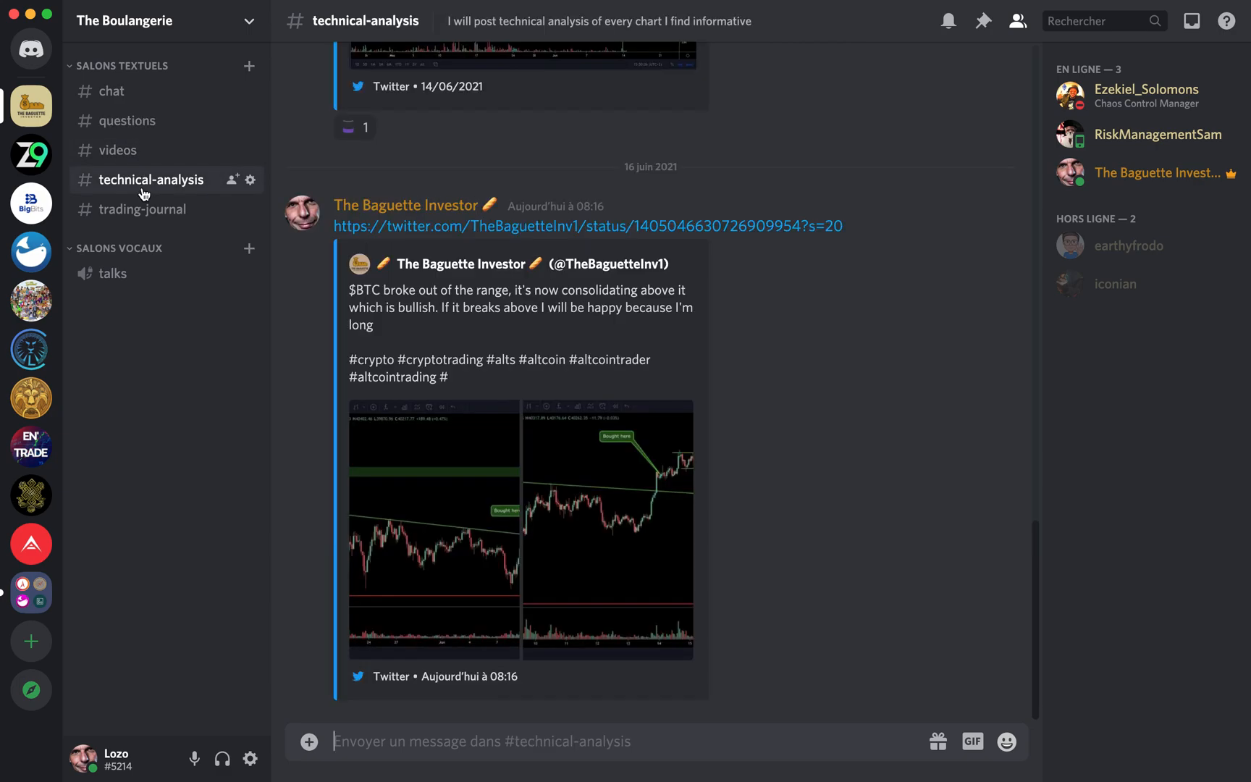
{"action": "mouse_move", "coordinate": [143, 209]}
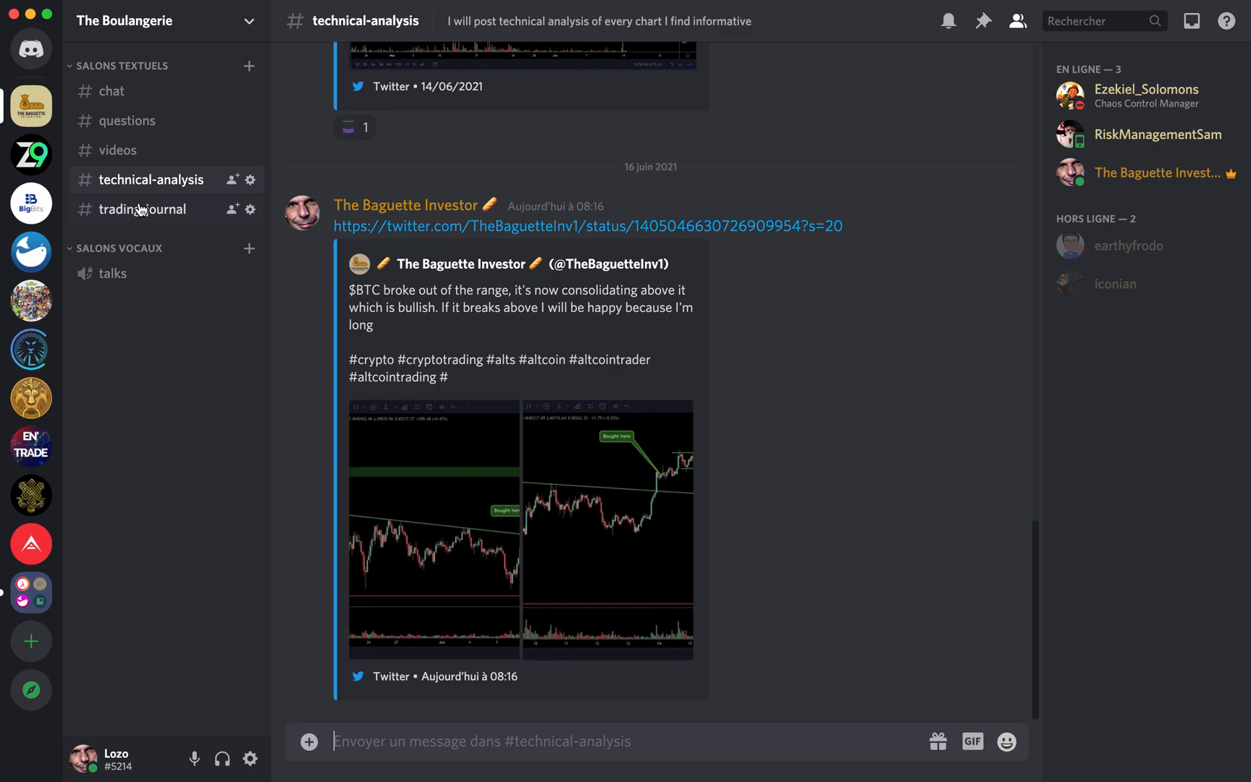
{"action": "left_click", "coordinate": [143, 209]}
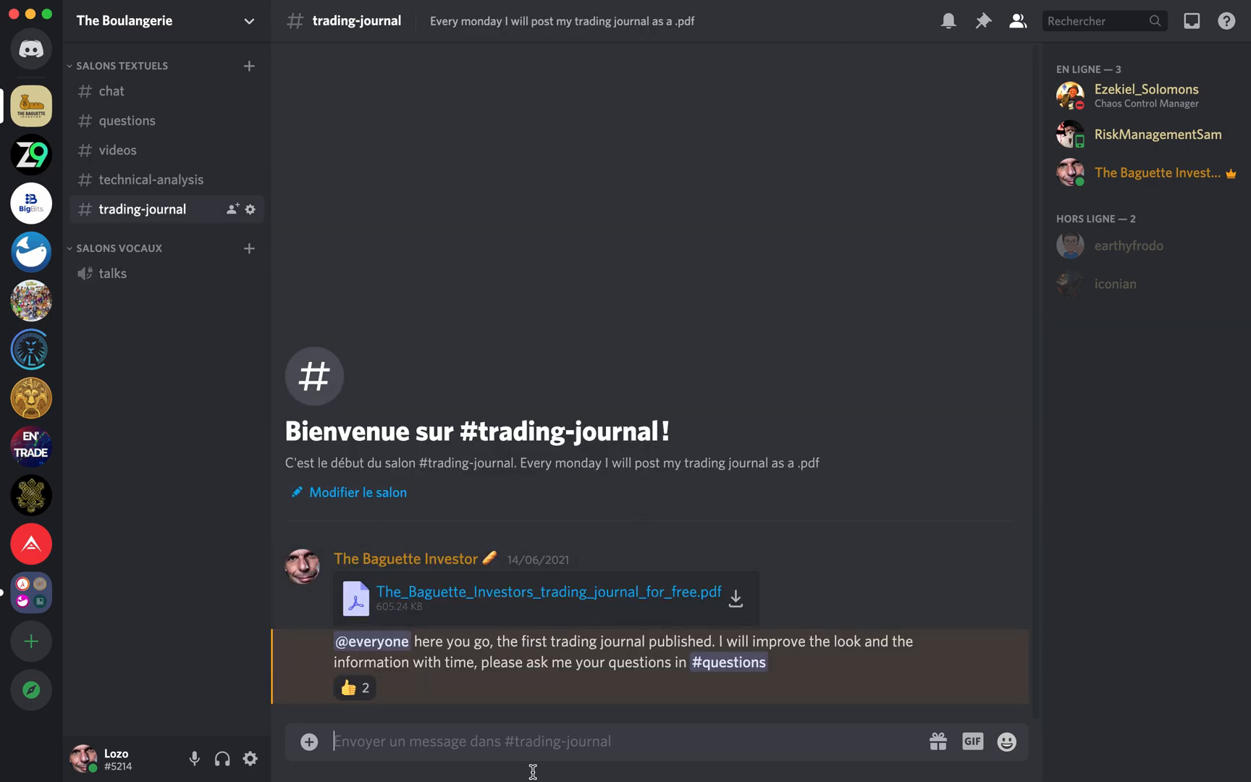
{"action": "mouse_move", "coordinate": [959, 477]}
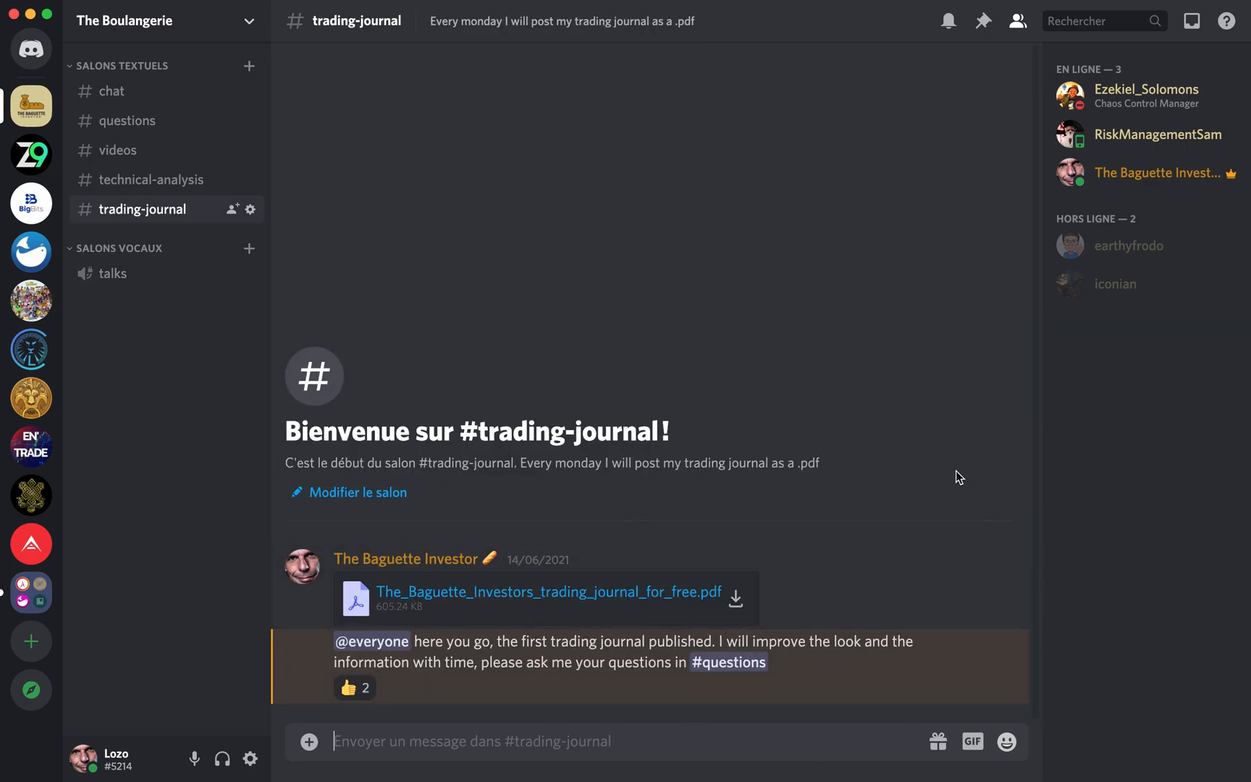